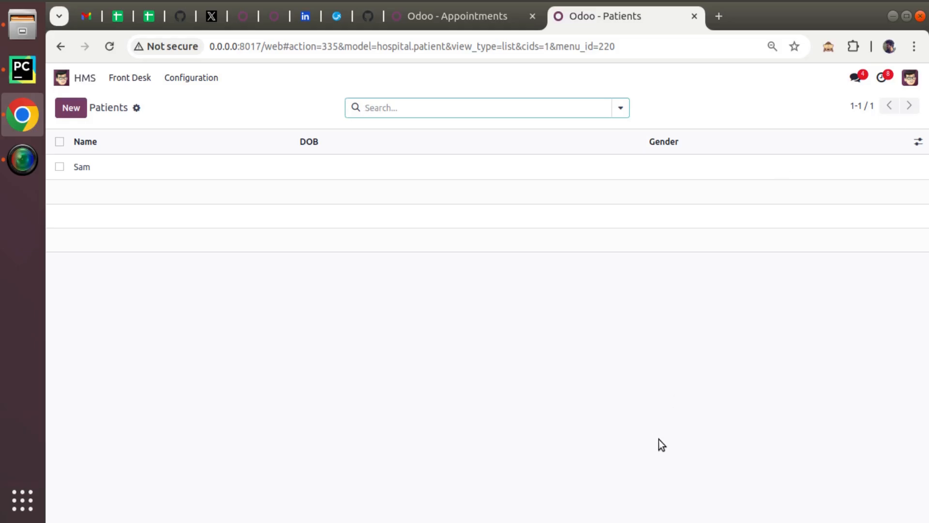
Review the Patients and Appointments lists, where appointment AP000048 belongs to patient Sam
left_click(486, 107)
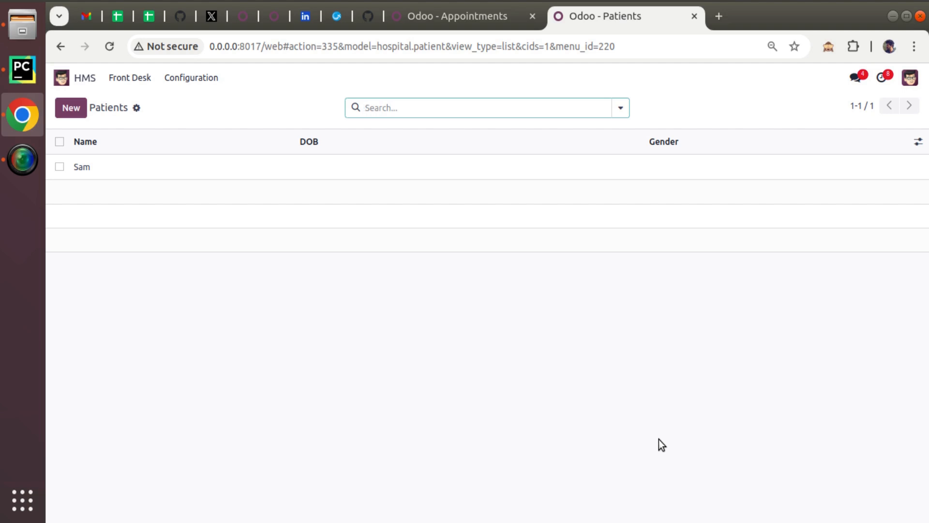
left_click(475, 108)
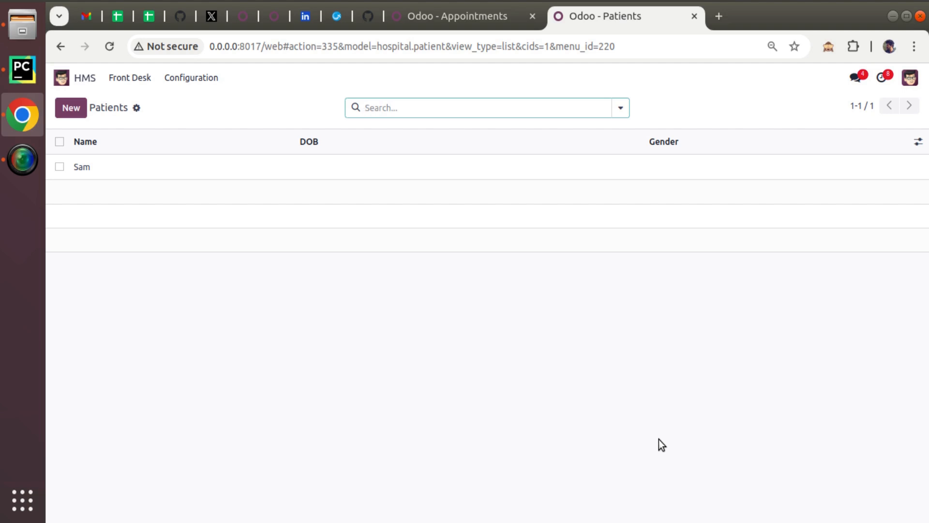
mouse_move(434, 181)
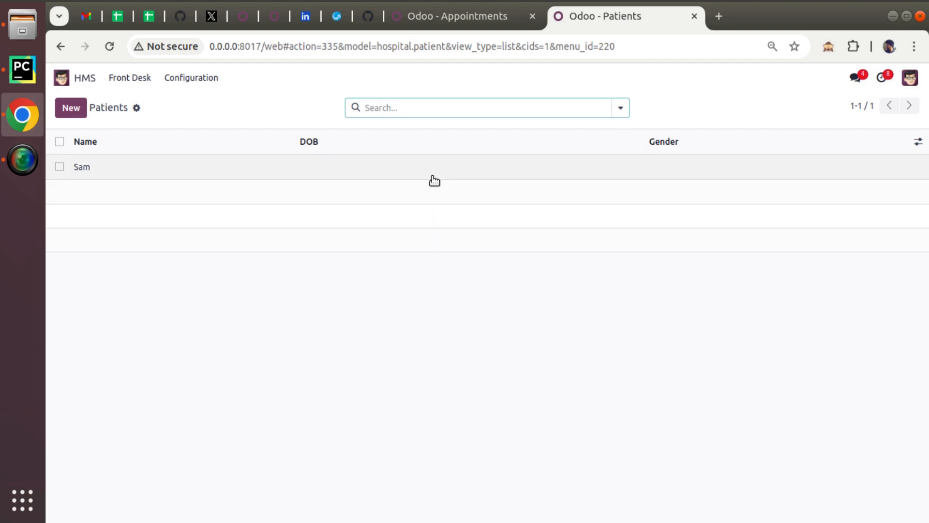
left_click(456, 17)
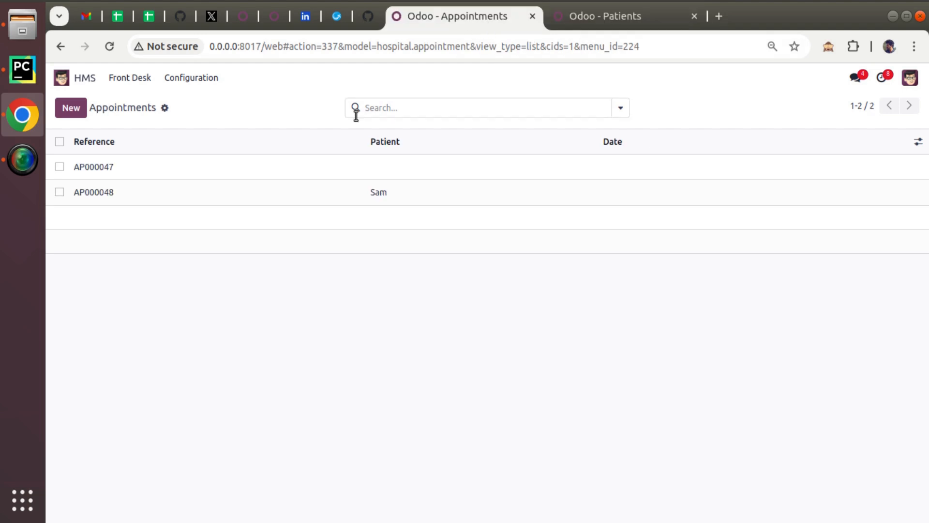
mouse_move(508, 198)
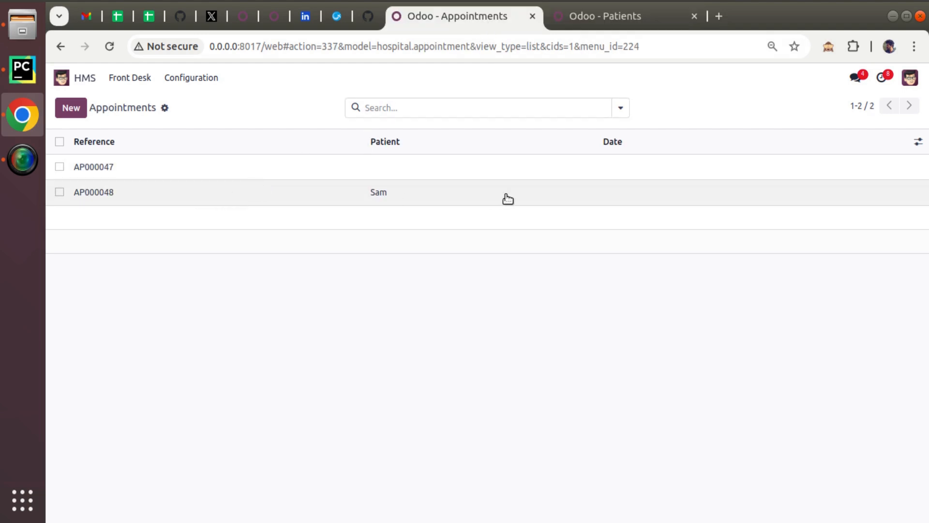
left_click(604, 16)
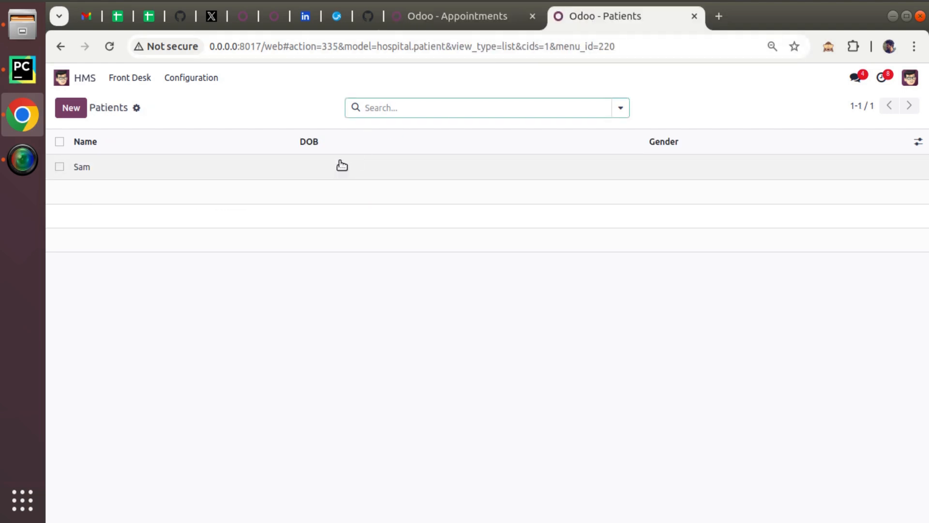
left_click(456, 16)
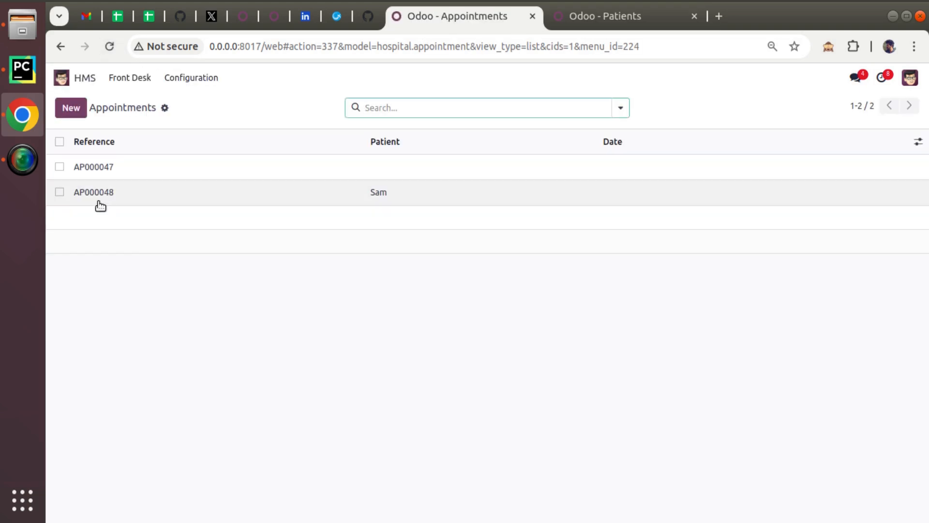
mouse_move(93, 192)
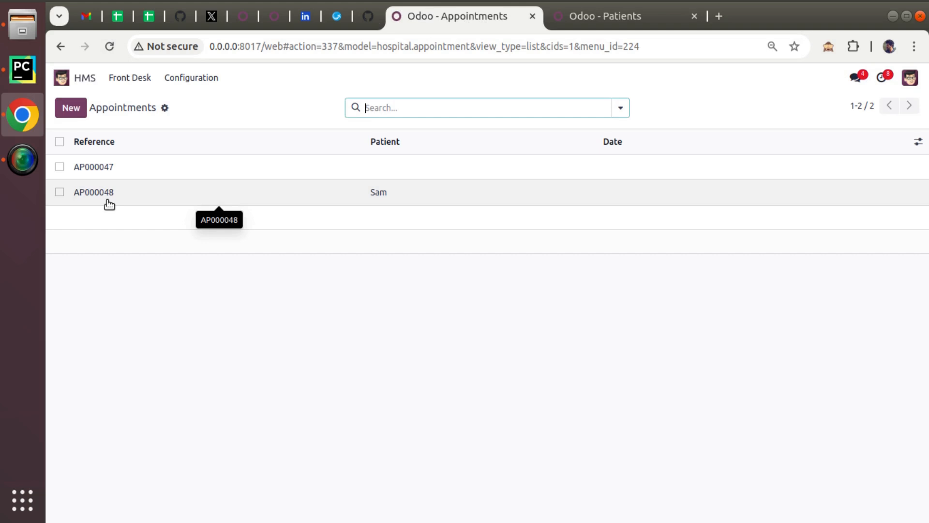
Delete patient Sam from the Patients list, which is refused because a Hospital Appointment references him
left_click(598, 16)
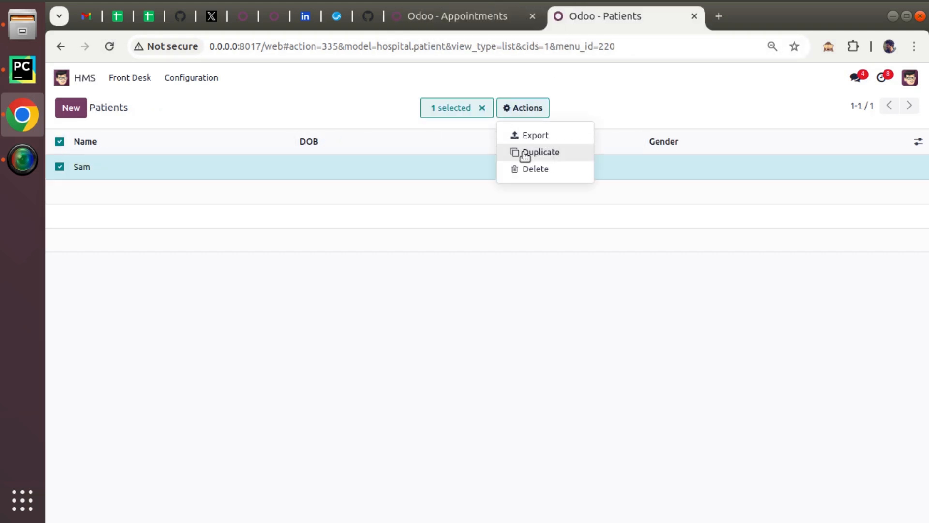
left_click(534, 168)
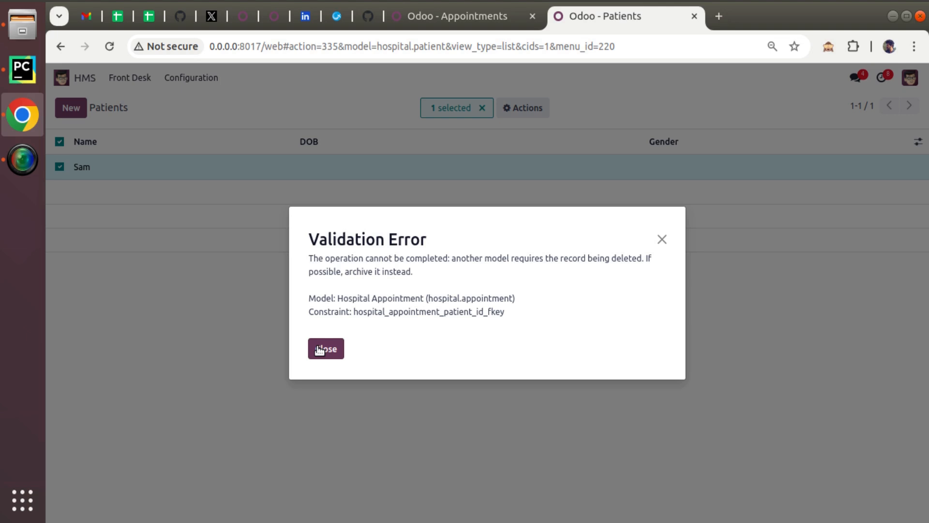
mouse_move(311, 265)
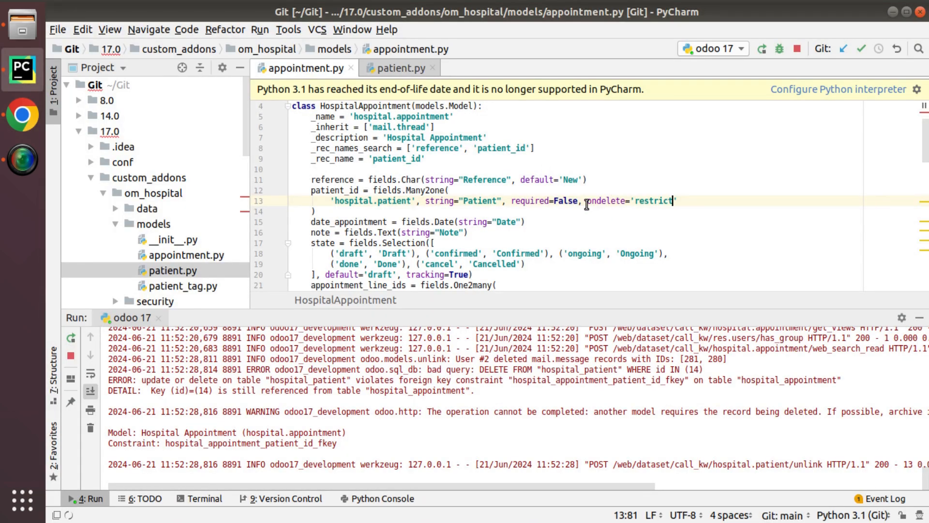
Highlight the ondelete='restrict' argument on the patient_id field in appointment.py
double_click(608, 200)
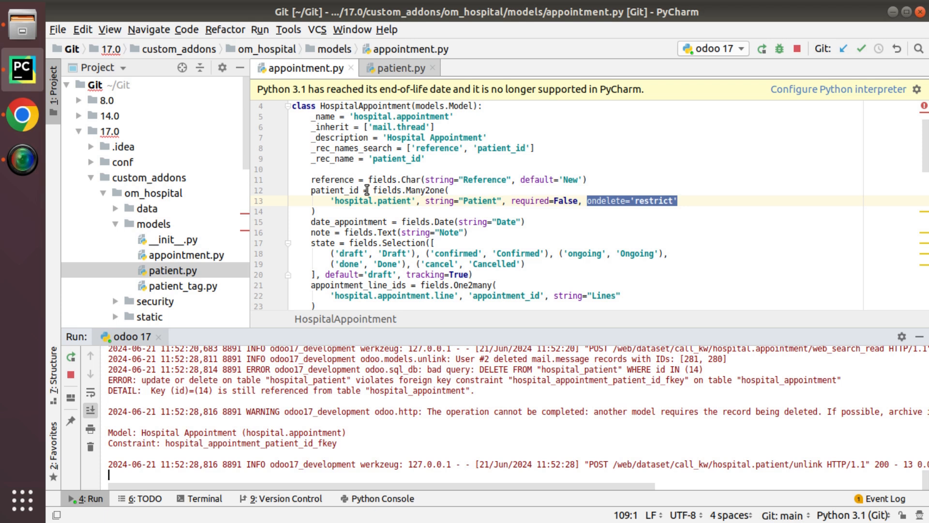
mouse_move(15, 114)
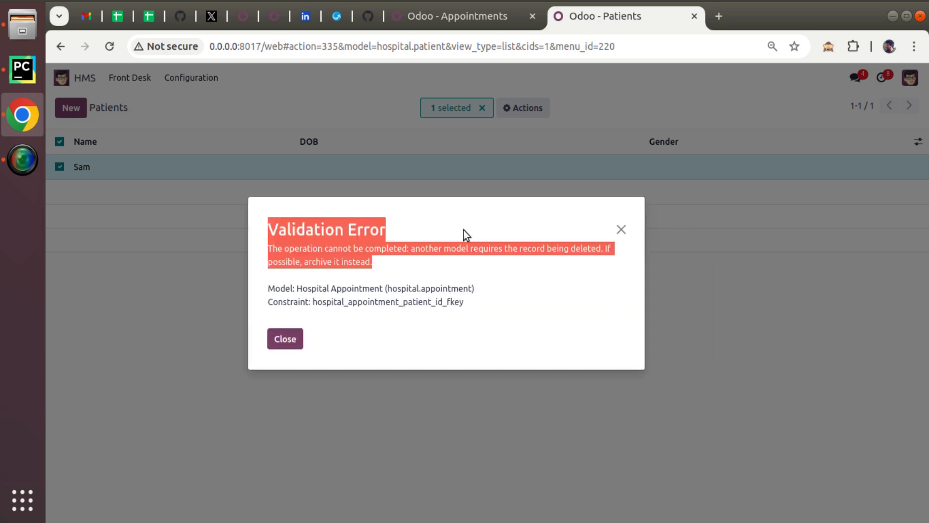
mouse_move(603, 239)
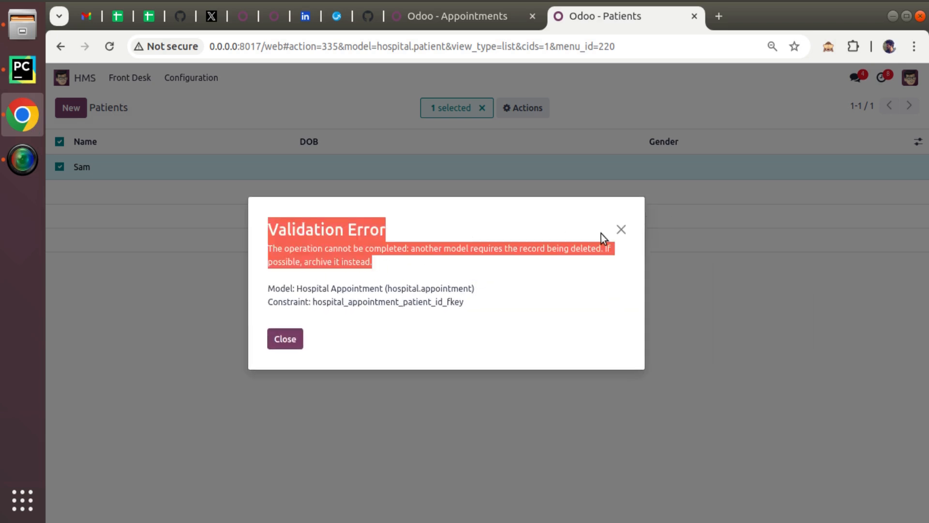
Dismiss the Validation Error and bring up the Actions menu for patient Sam
left_click(285, 339)
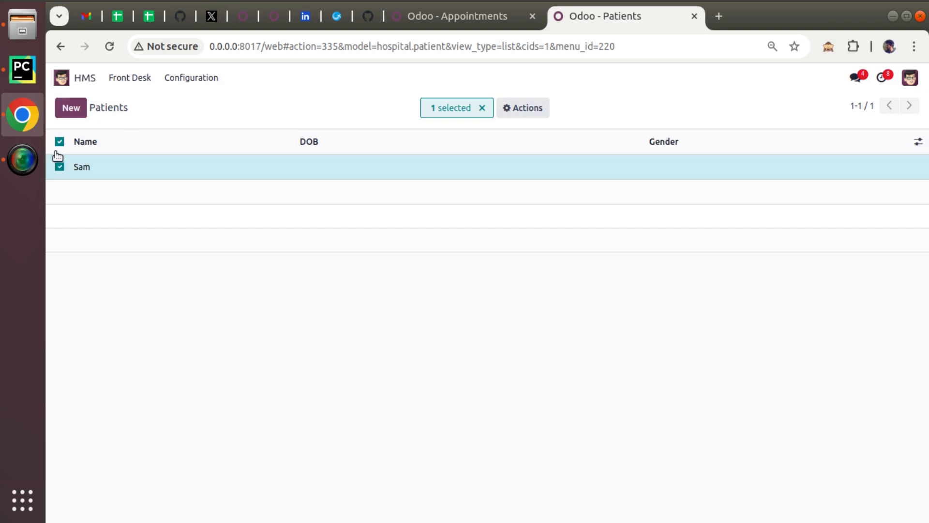
left_click(522, 107)
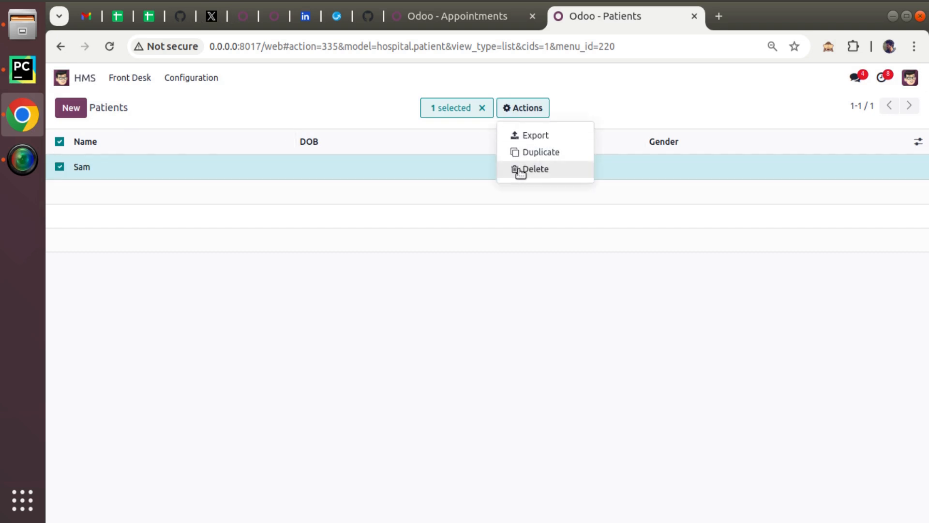
mouse_move(526, 170)
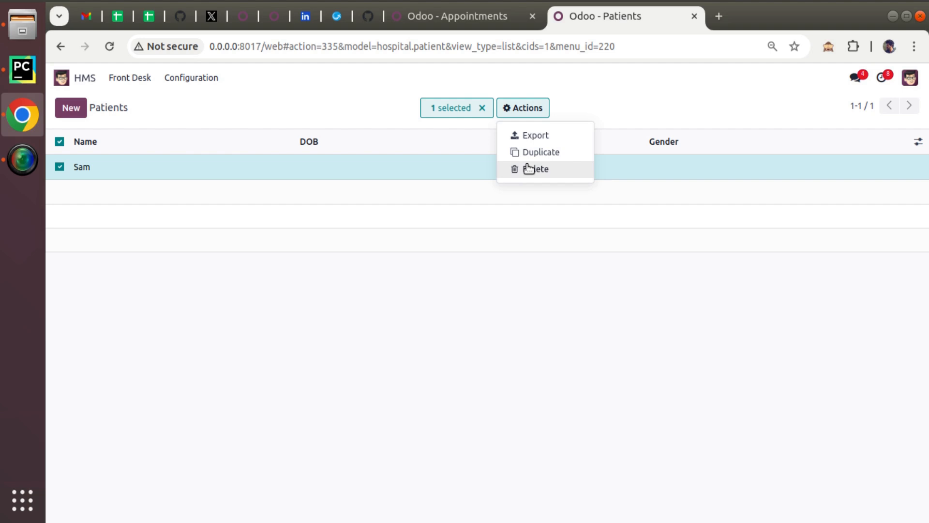
mouse_move(523, 178)
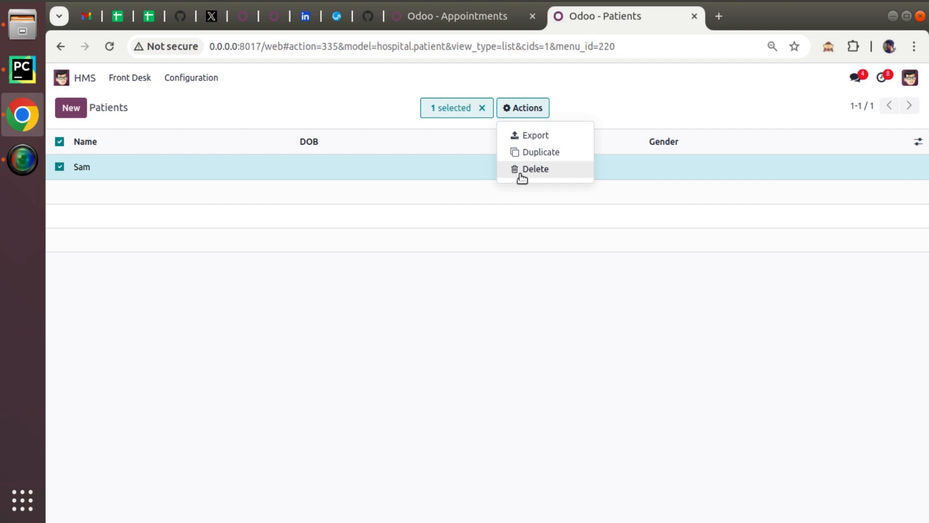
mouse_move(530, 174)
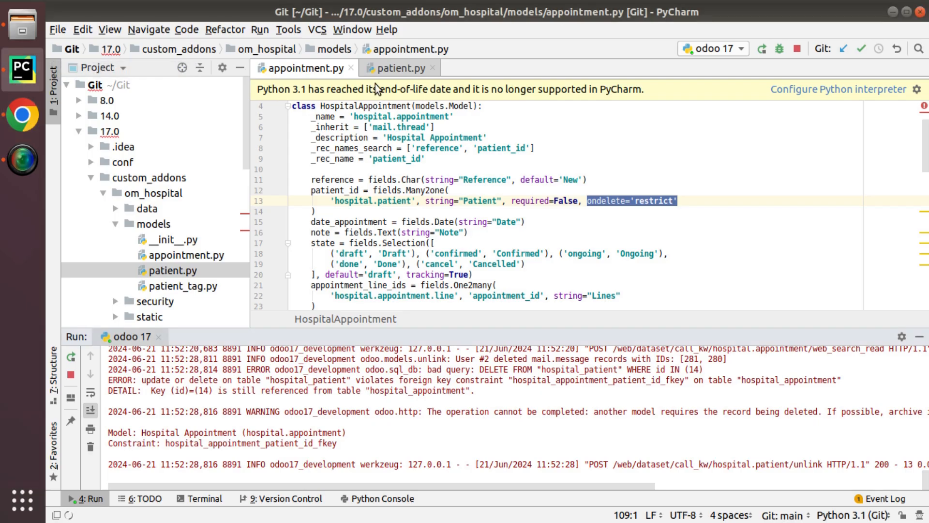
In patient.py's unlink, loop over self and search self.env['hospital.appointment'] with a domain
left_click(399, 67)
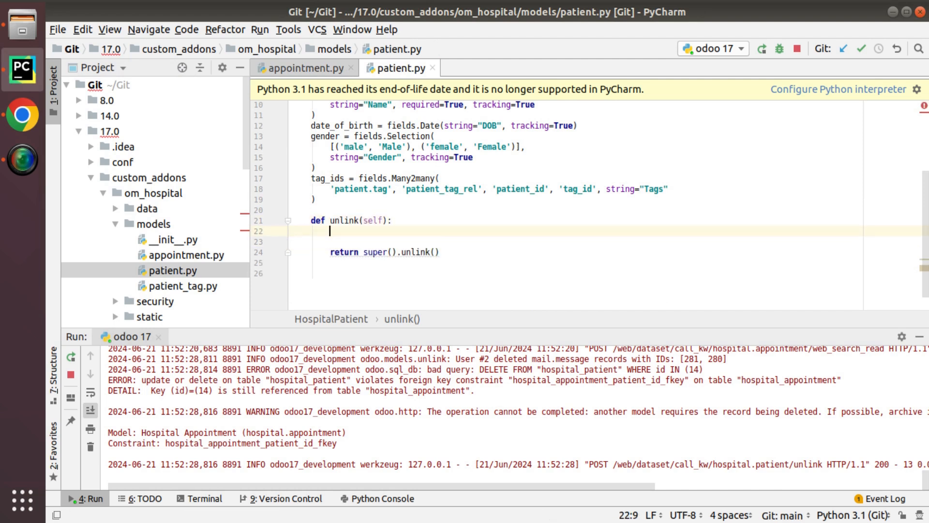
type("for r")
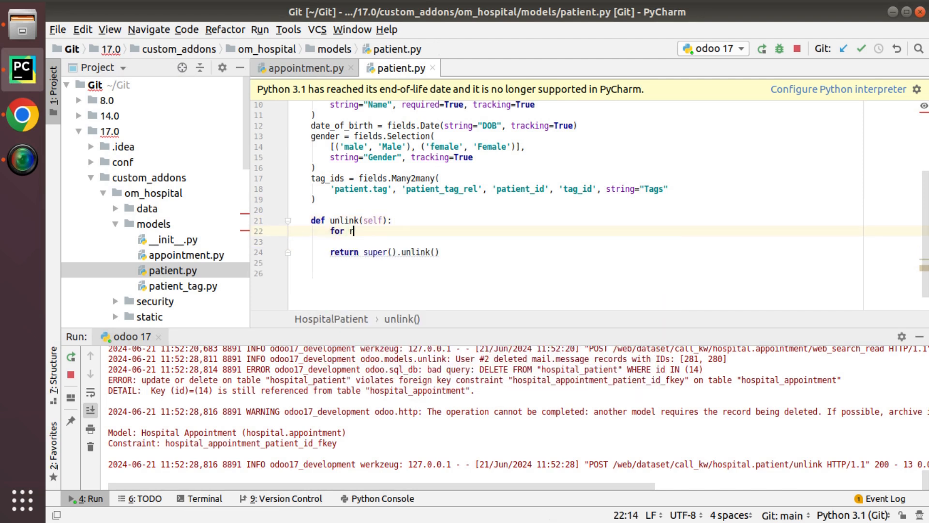
type("ec in self:")
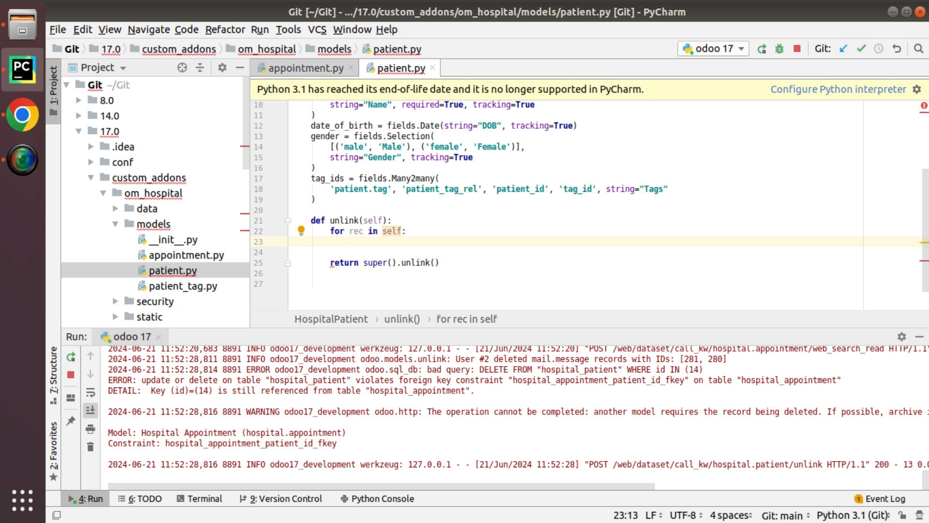
type("appointments = self")
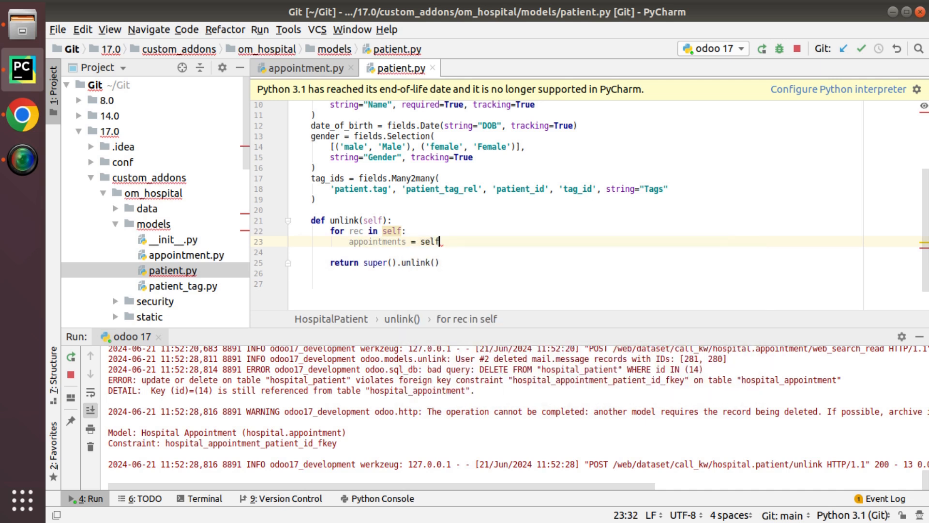
type(".env['")
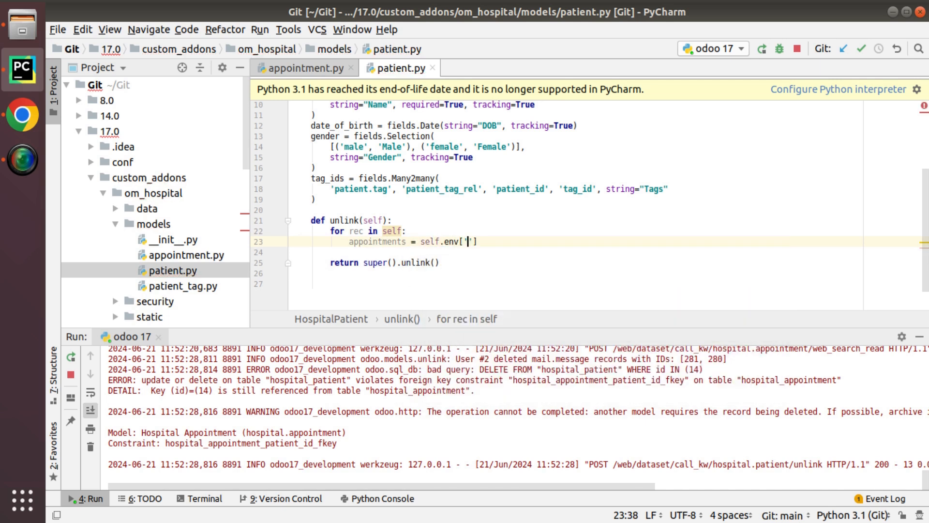
left_click(296, 67)
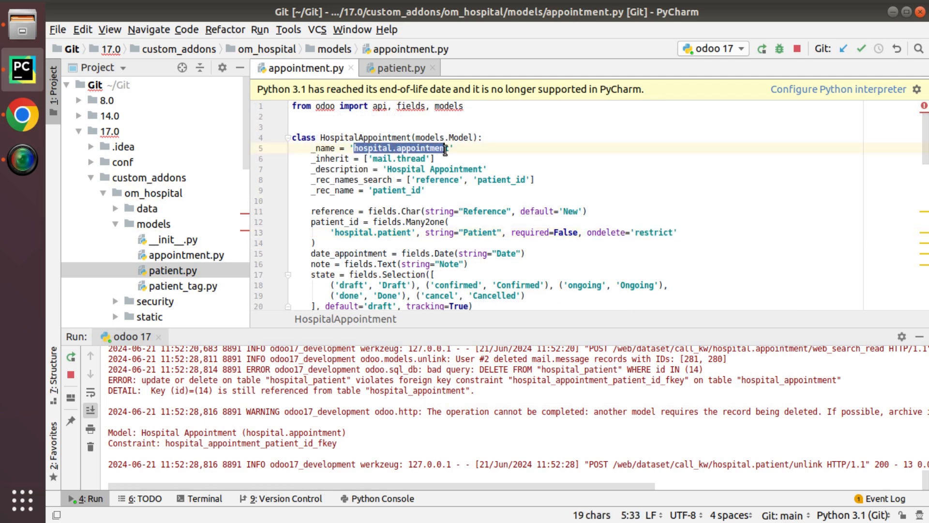
left_click(397, 68)
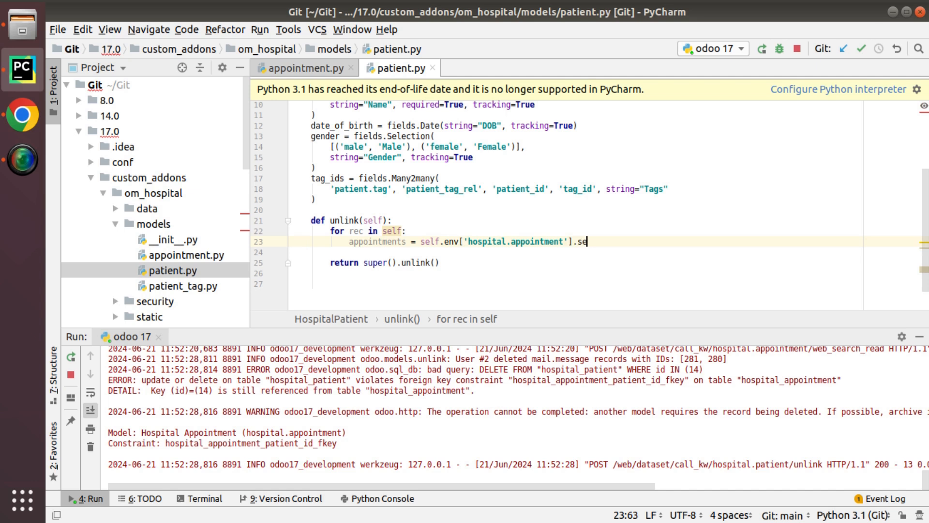
type("arch")
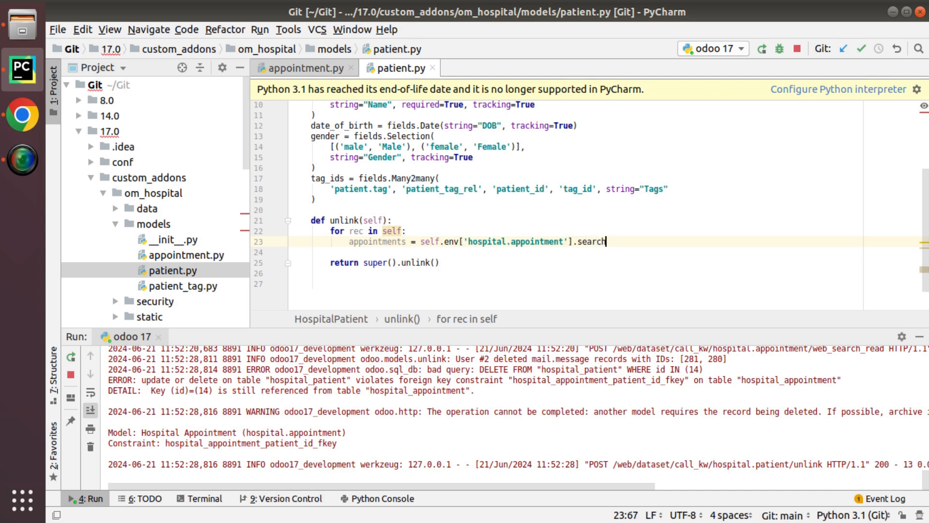
type("(domain)")
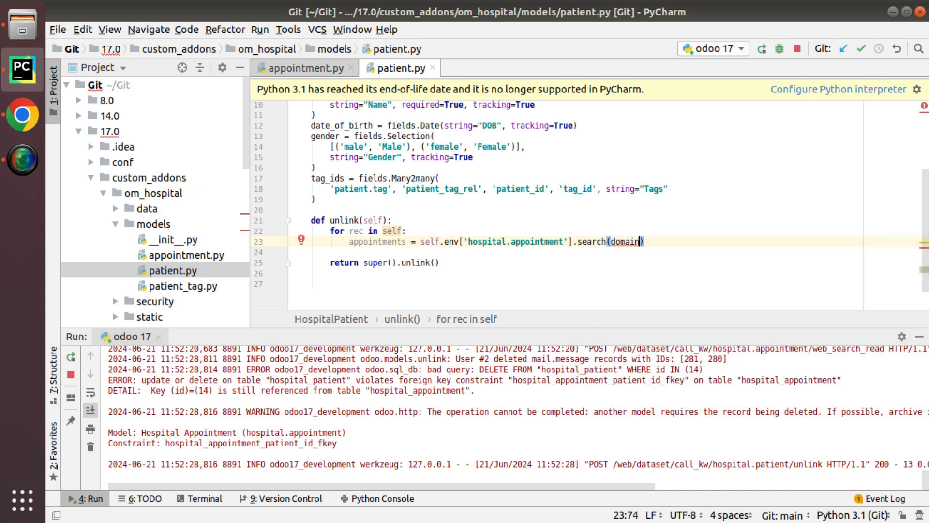
Define domain = [('patient_id', '=', rec.id)] and check appointment AP000048 for Sam in Odoo
left_click(406, 232)
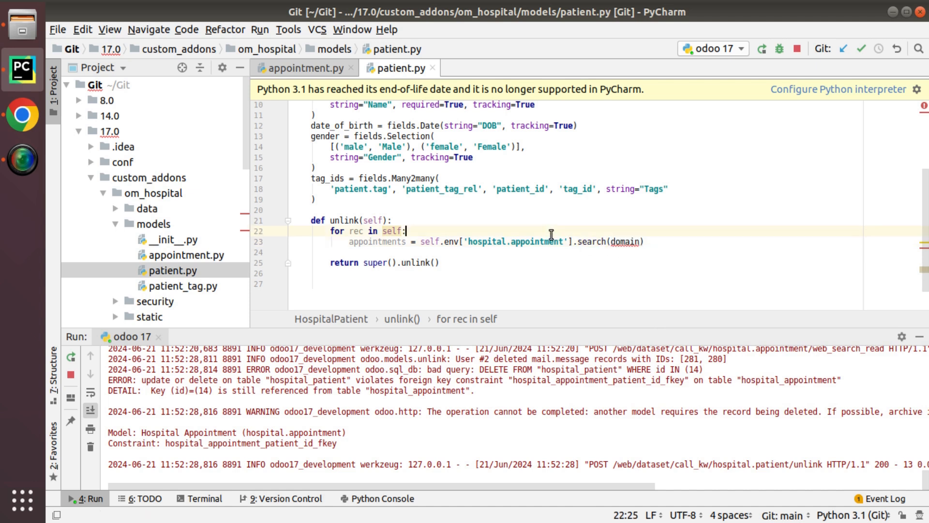
type("domain = []")
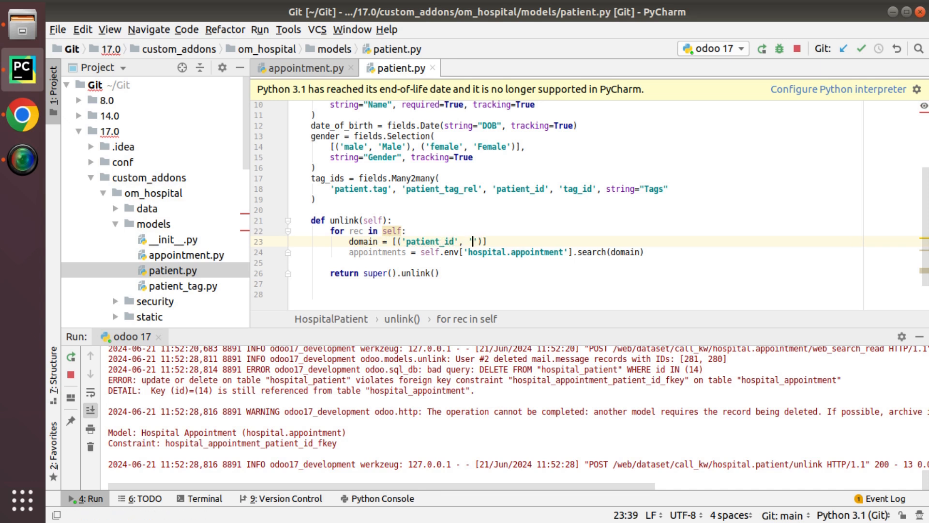
type("'=', re.")
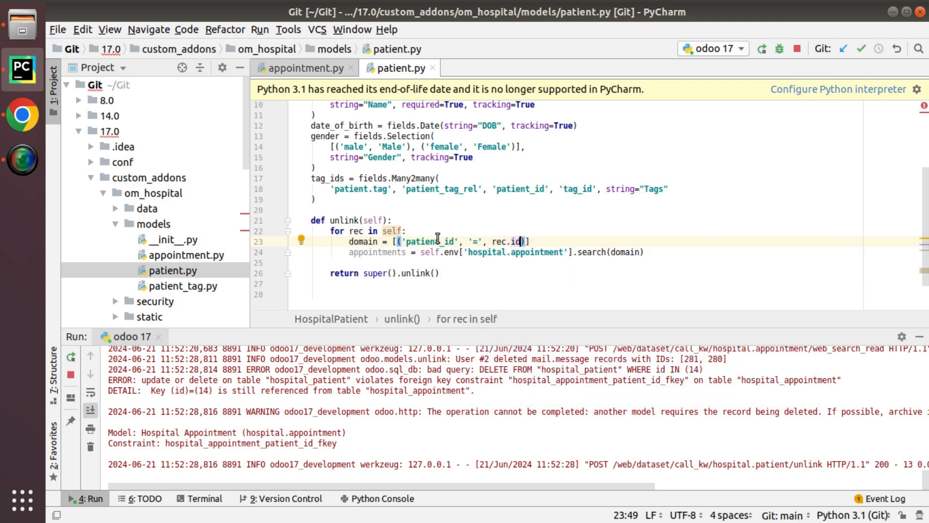
left_click(401, 241)
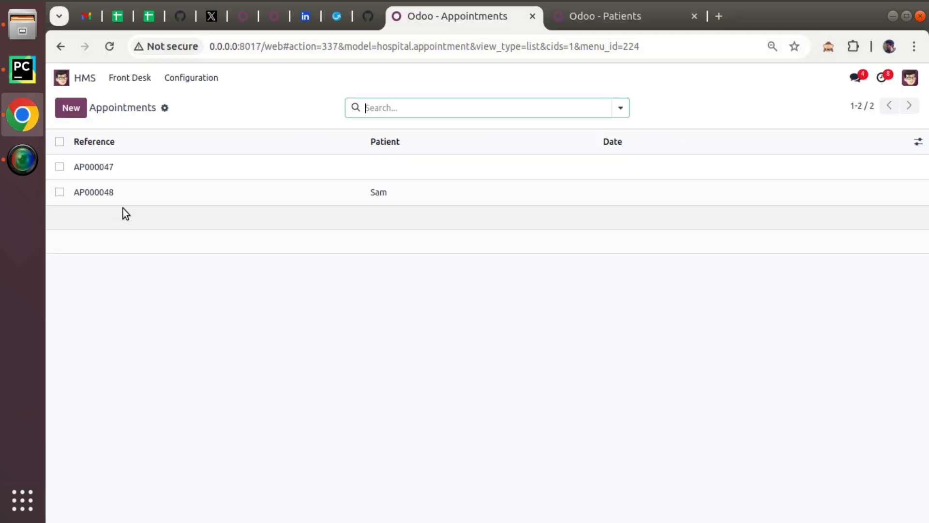
left_click(93, 192)
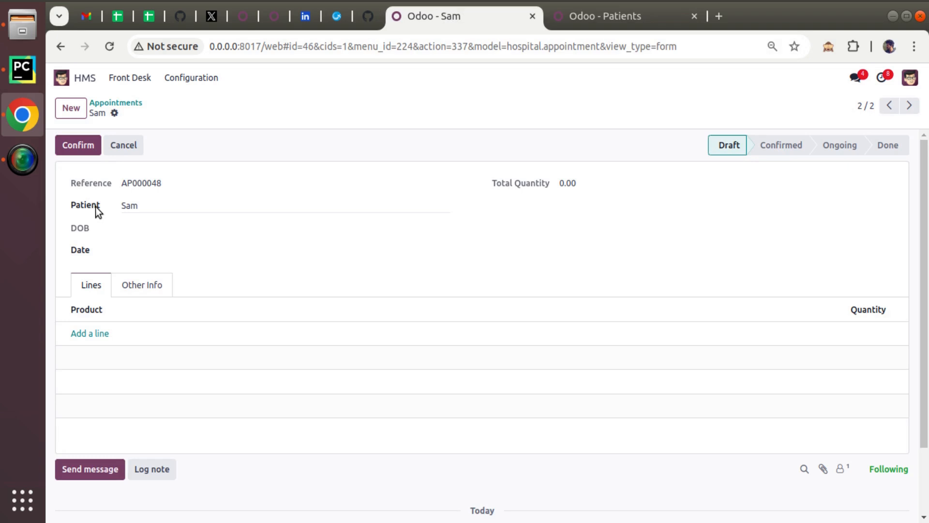
mouse_move(22, 69)
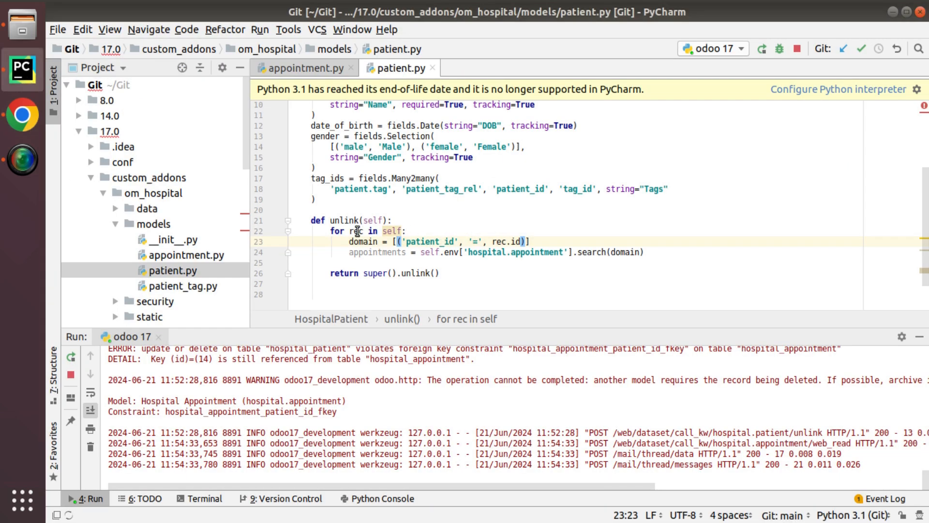
Add 'if appointments: raise ValidationError(...)' after the appointment search
double_click(378, 252)
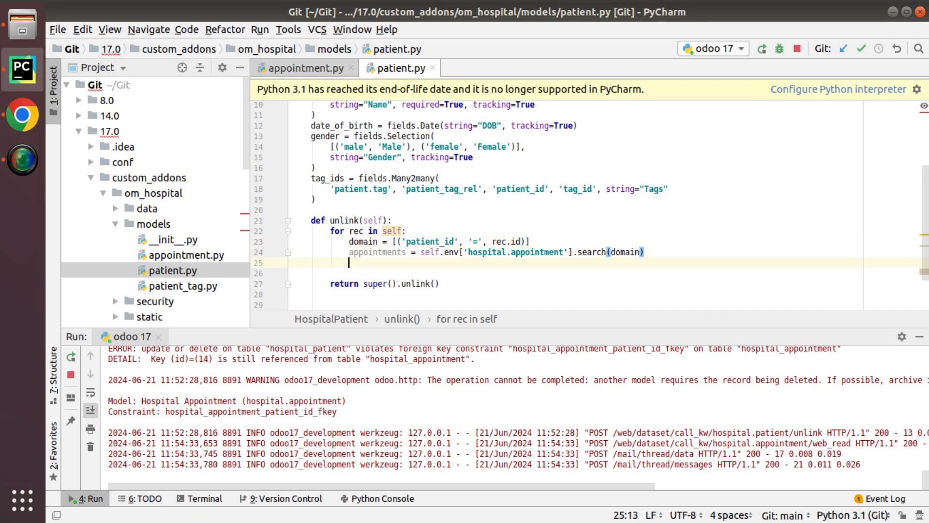
type("if appointments:")
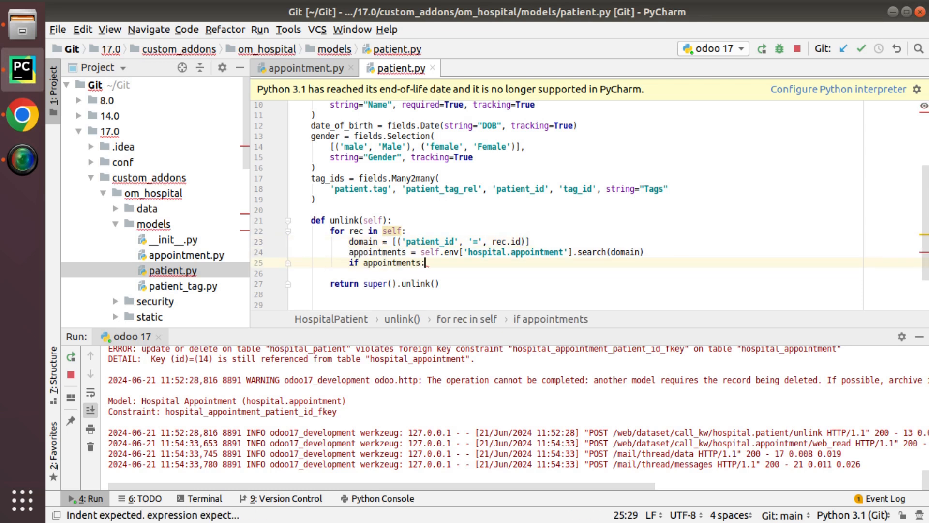
type("raise")
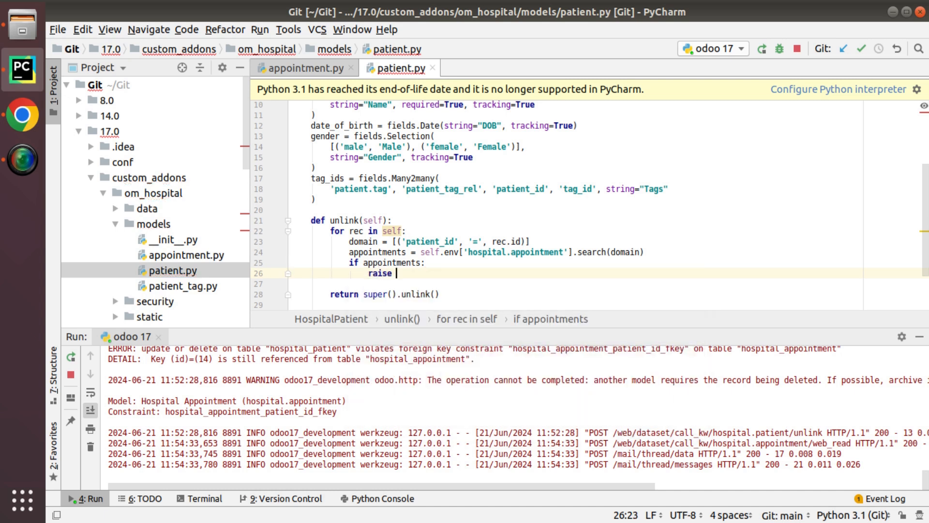
type("Validation")
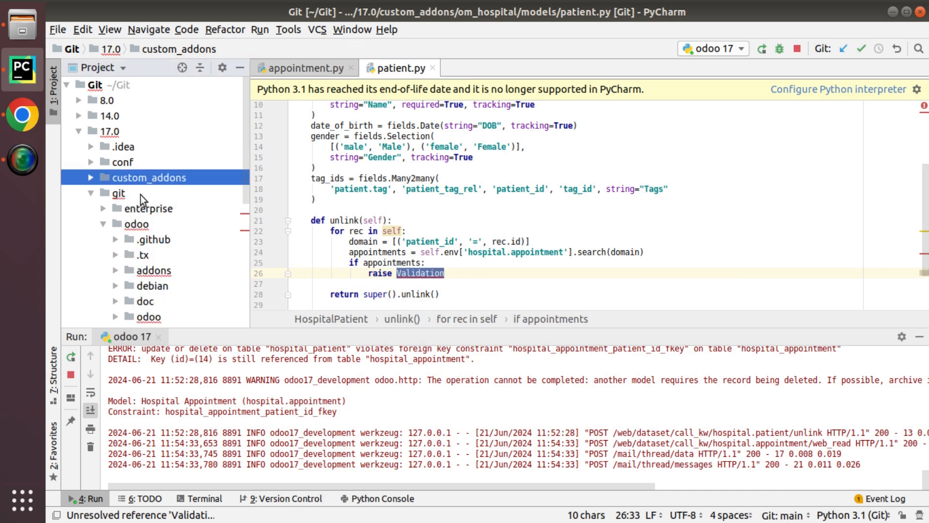
key("ctrl+shift+f")
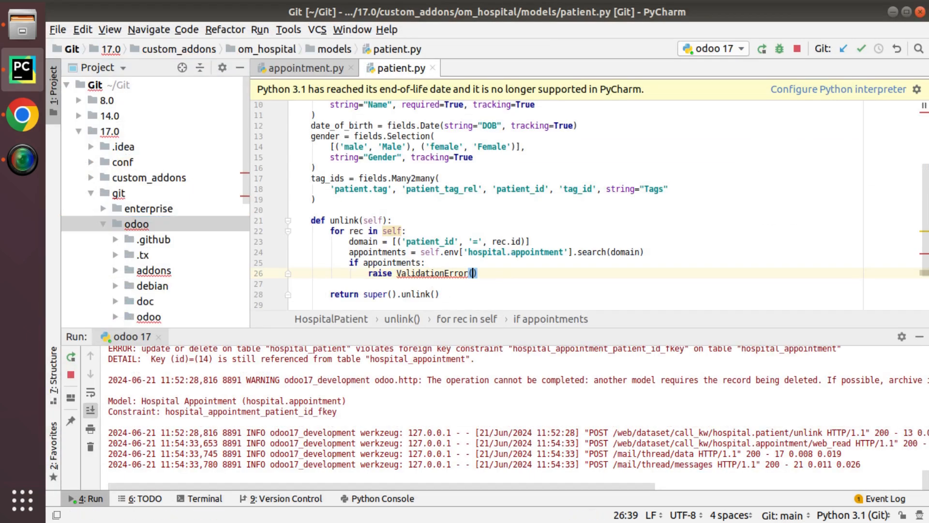
type("\"")
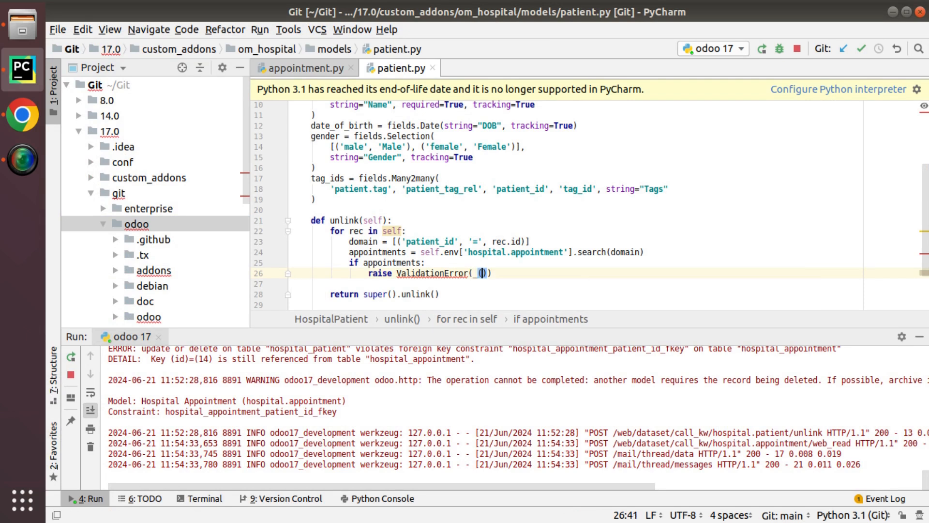
Write the message 'You cannot delete the patient now. Appointments existing'
type("\"You c\"")
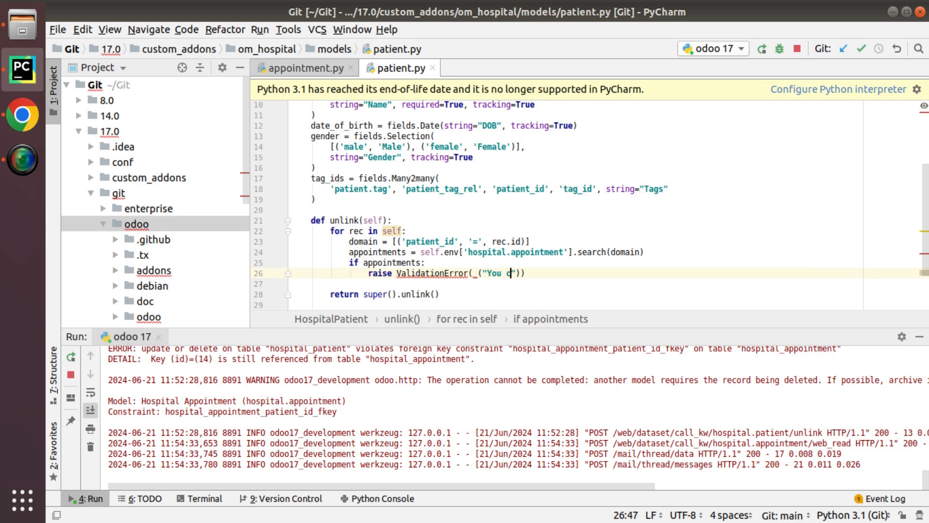
type("nnot dele")
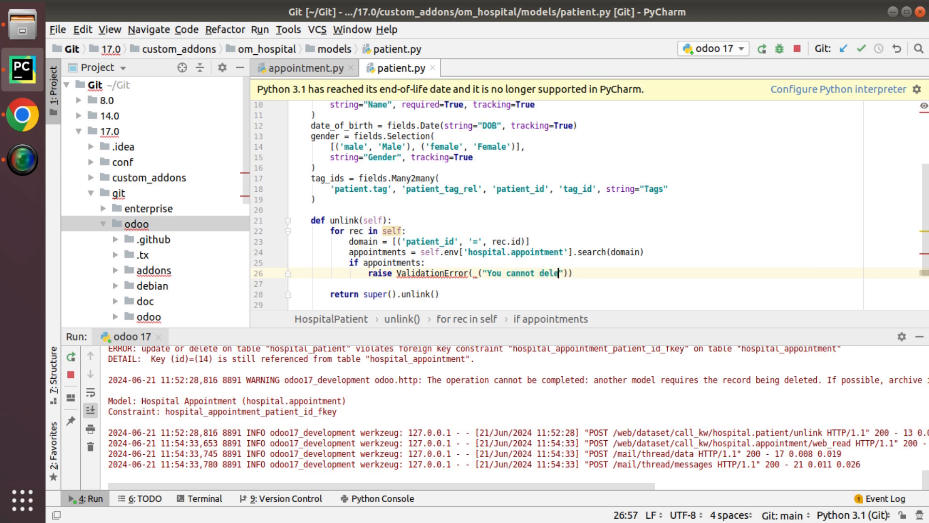
type("te the pati")
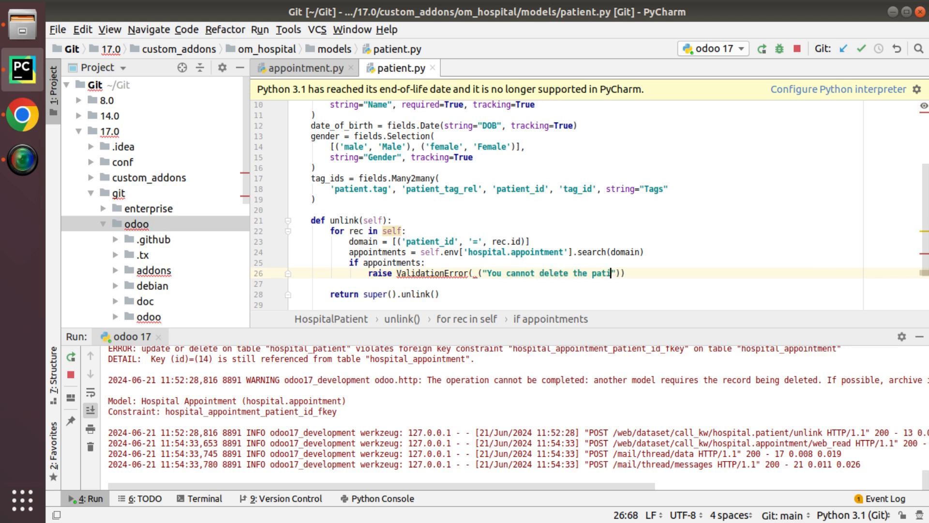
type("ent now.")
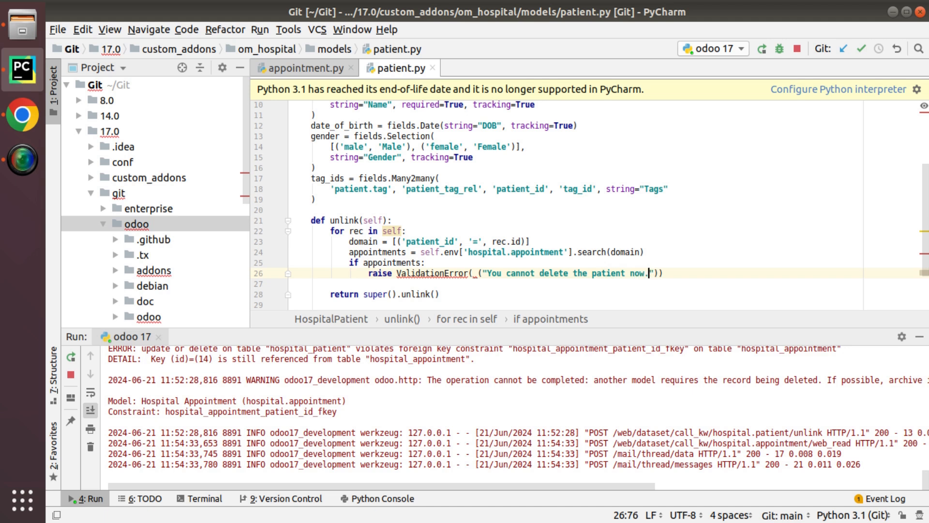
type("Appointments ecis")
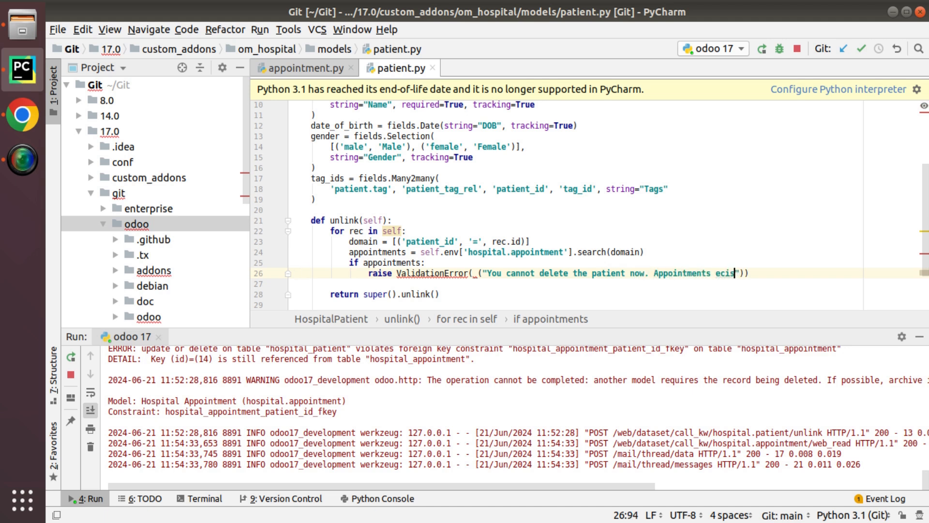
type("ting")
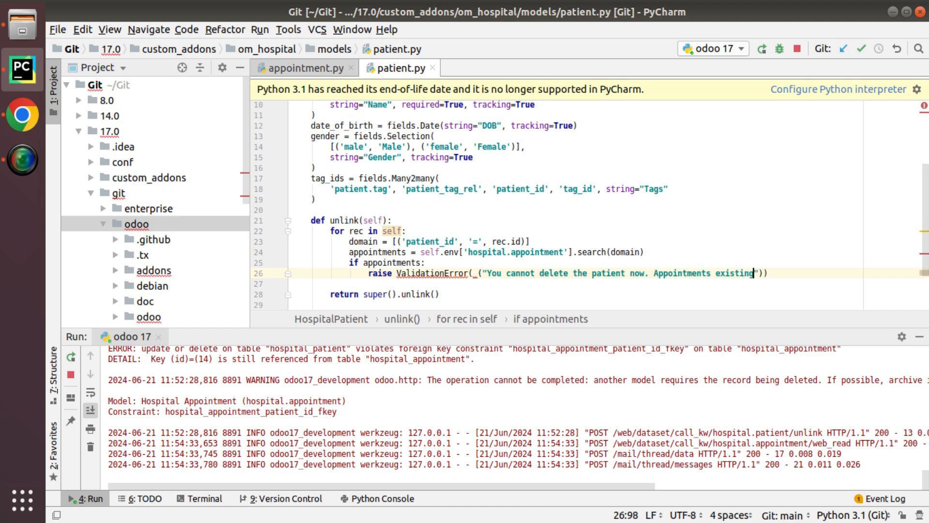
mouse_move(423, 273)
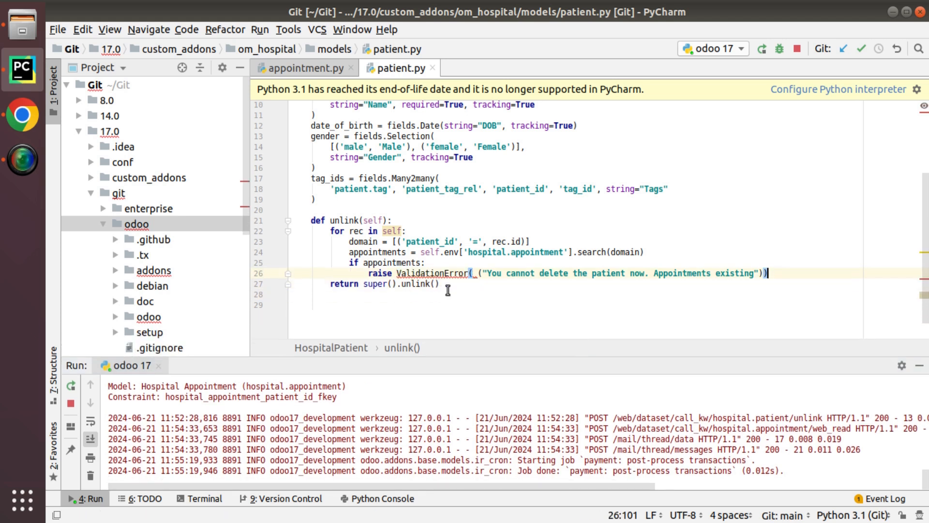
Import ValidationError from odoo.exceptions and rerun the odoo 17 server
type("fro")
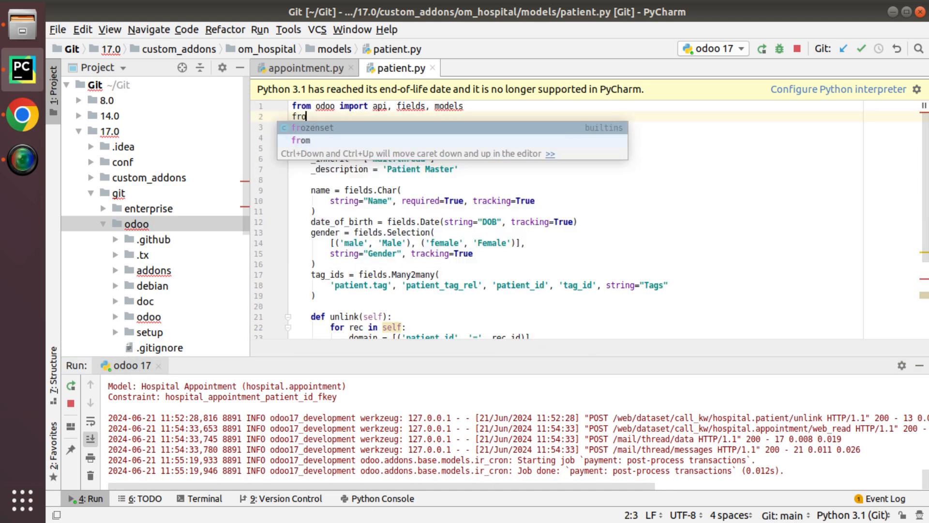
type("m odoo.exceptions import")
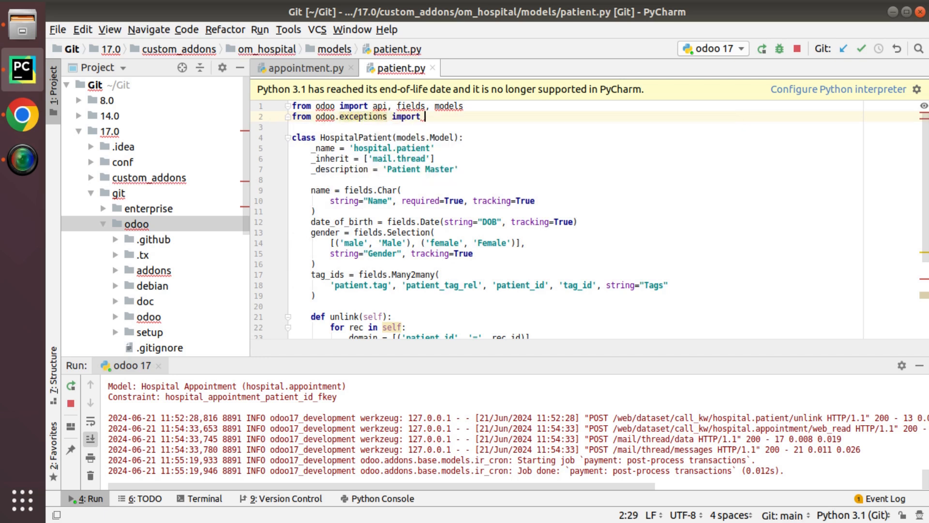
type("ValidationError")
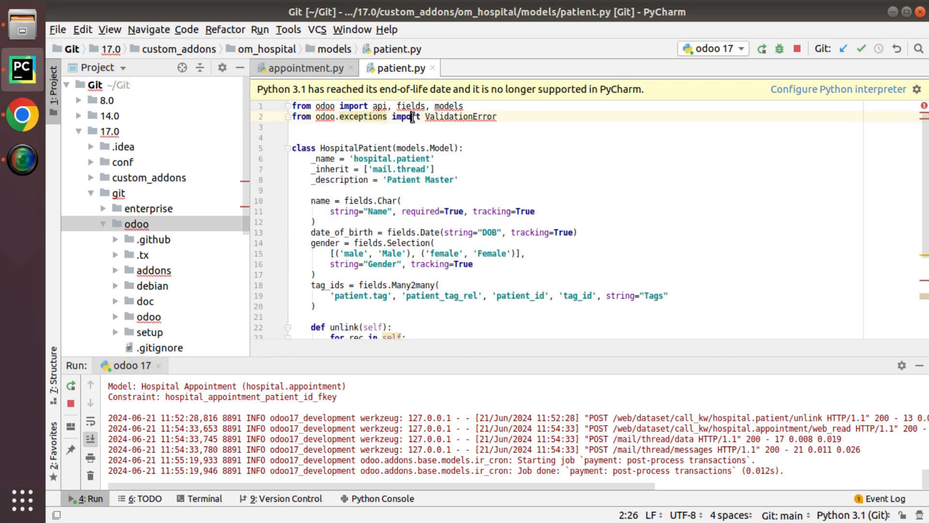
scroll("down", 3)
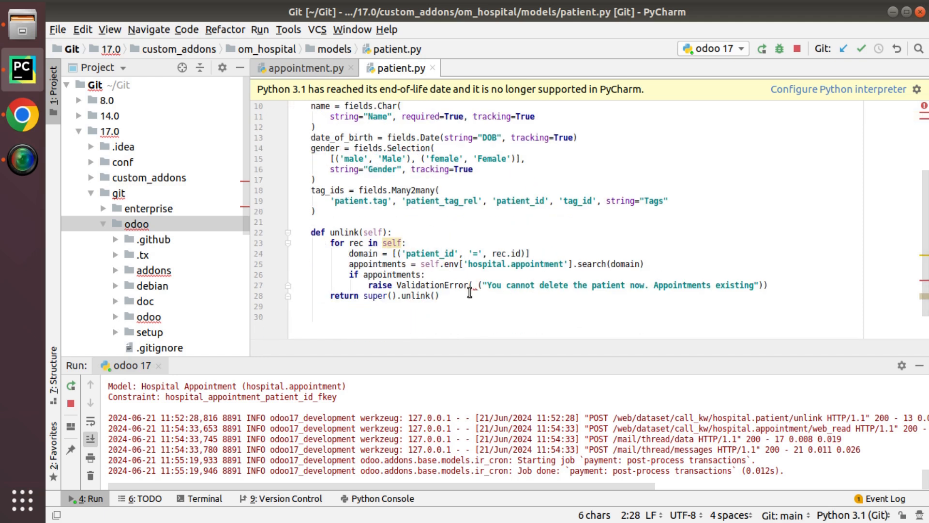
left_click(473, 285)
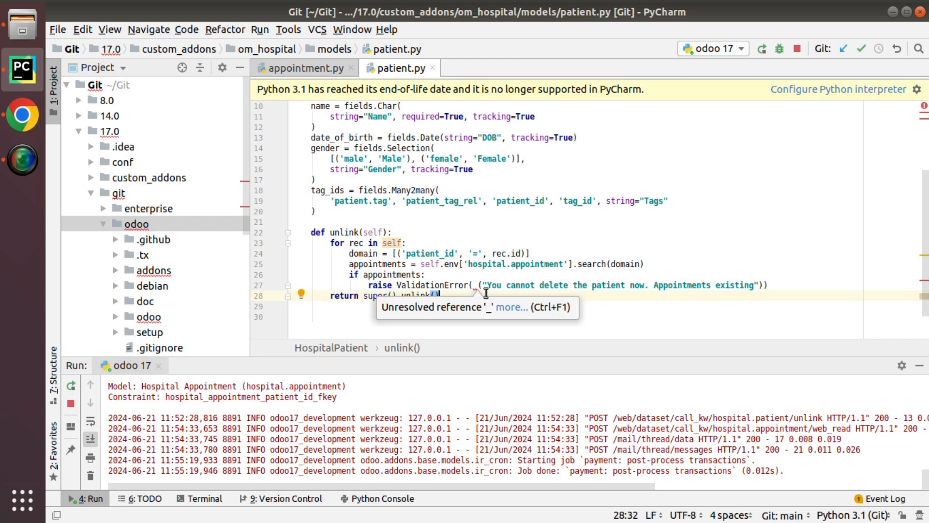
mouse_move(496, 357)
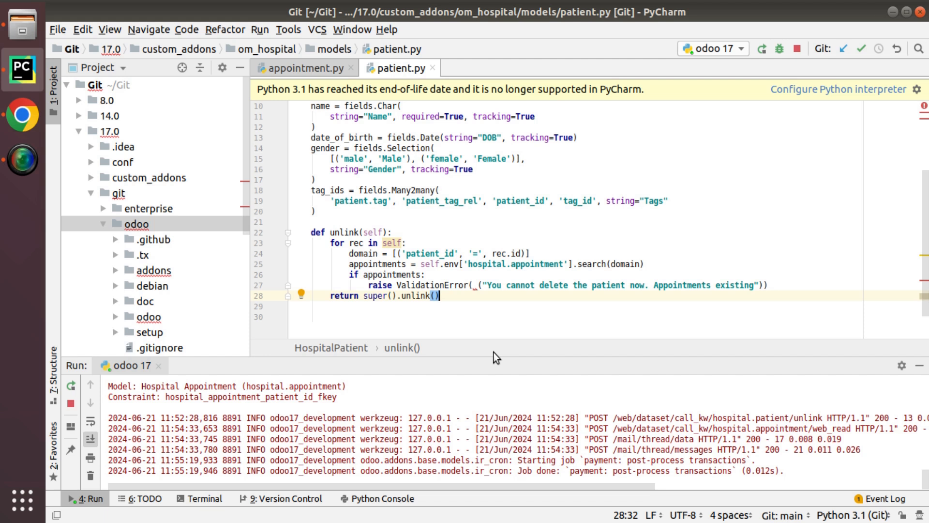
mouse_move(539, 320)
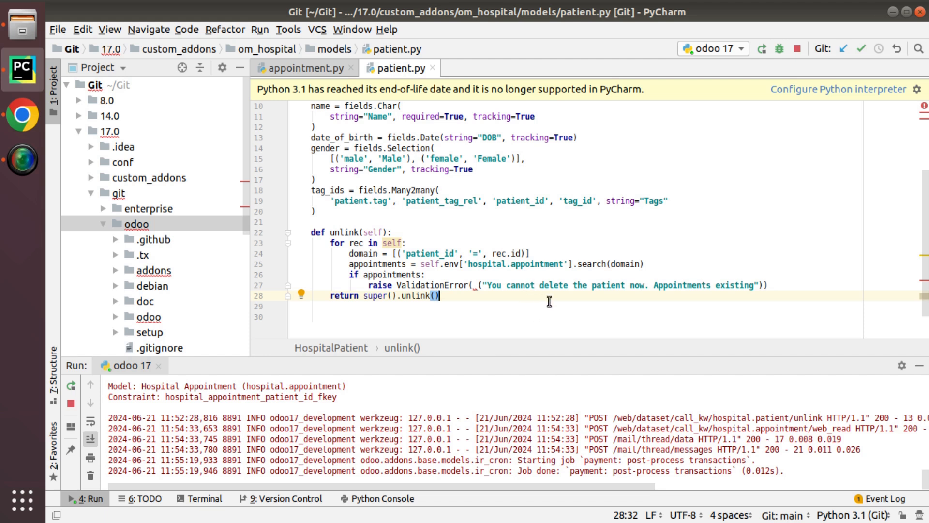
mouse_move(511, 280)
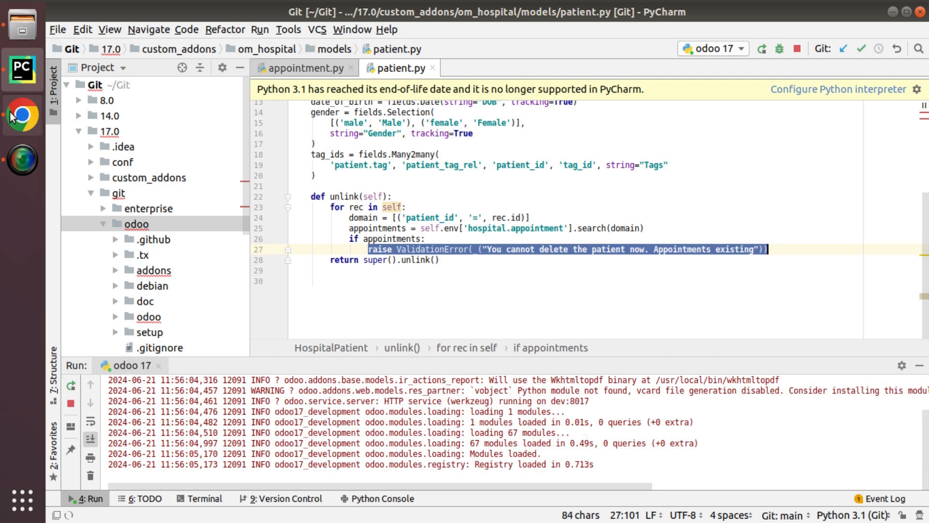
Delete patient Sam in Odoo, triggering the custom 'Appointments existing' warning
left_click(522, 108)
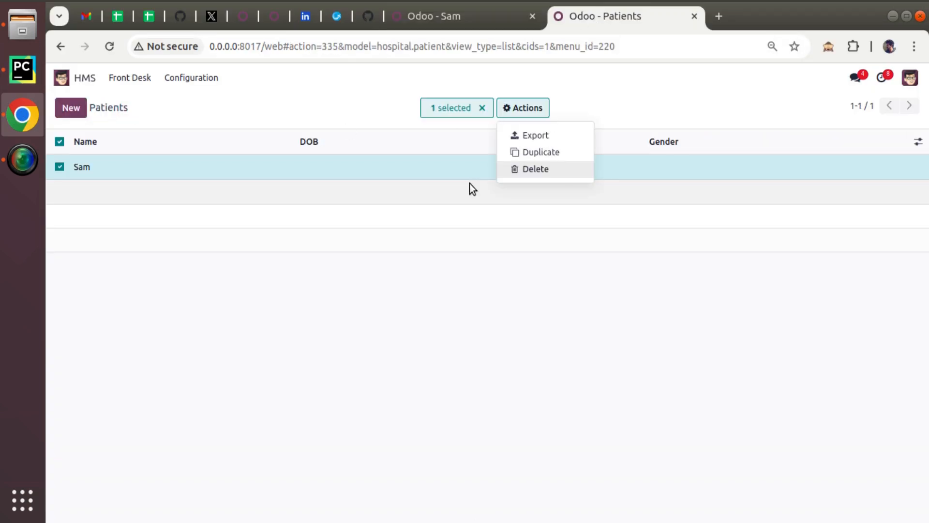
mouse_move(523, 175)
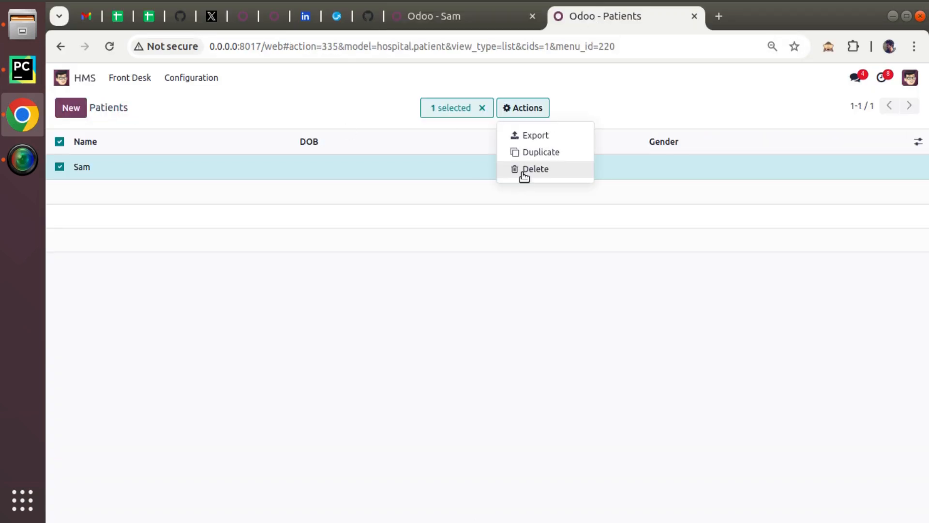
left_click(535, 169)
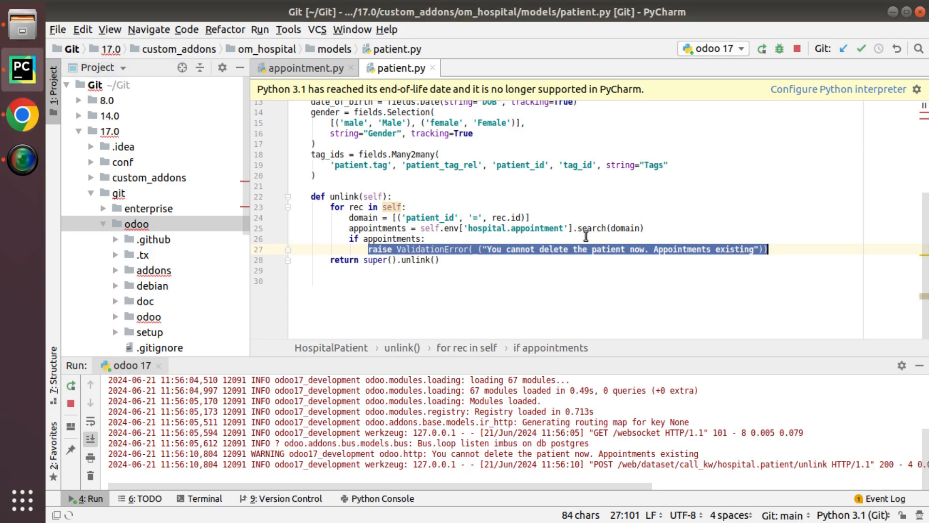
Change the message to '\nAppointments existing for this patient: %s' % rec.name
left_click(651, 249)
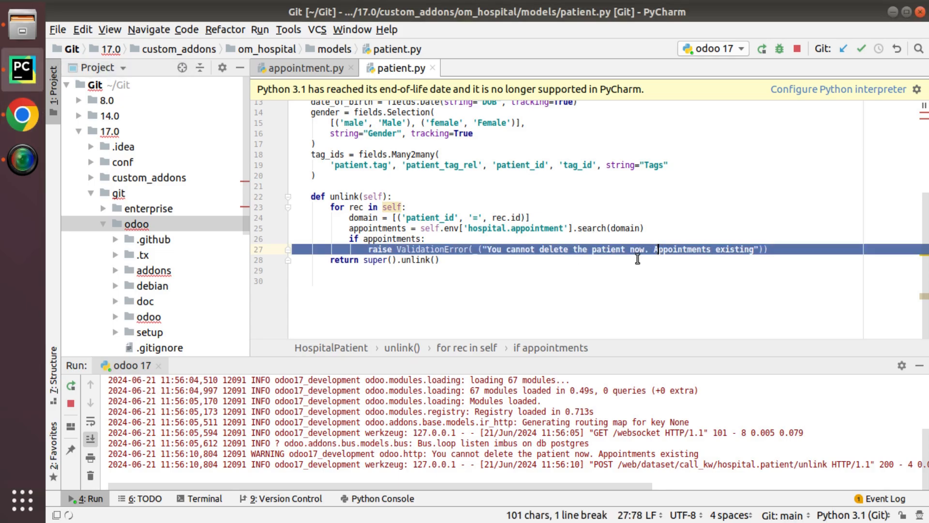
left_click(648, 249)
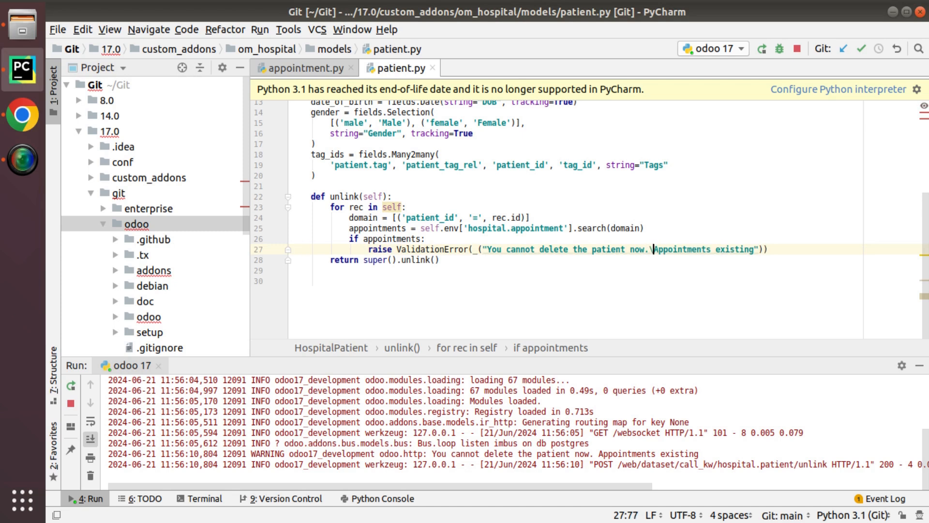
type("n")
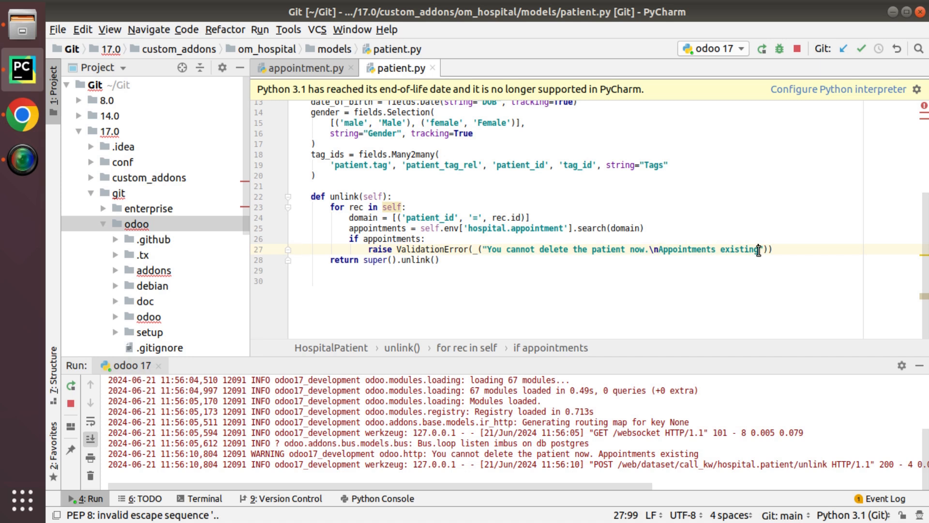
type("for this patient")
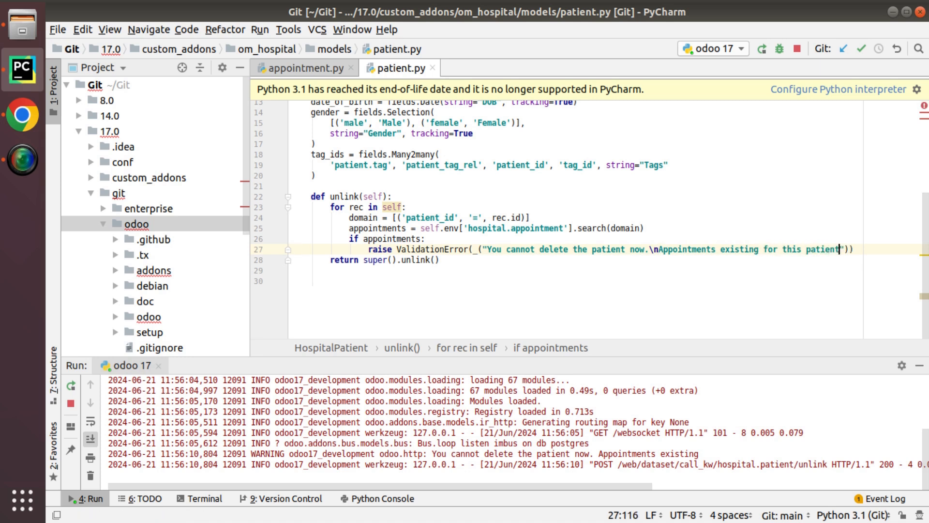
type(": %s")
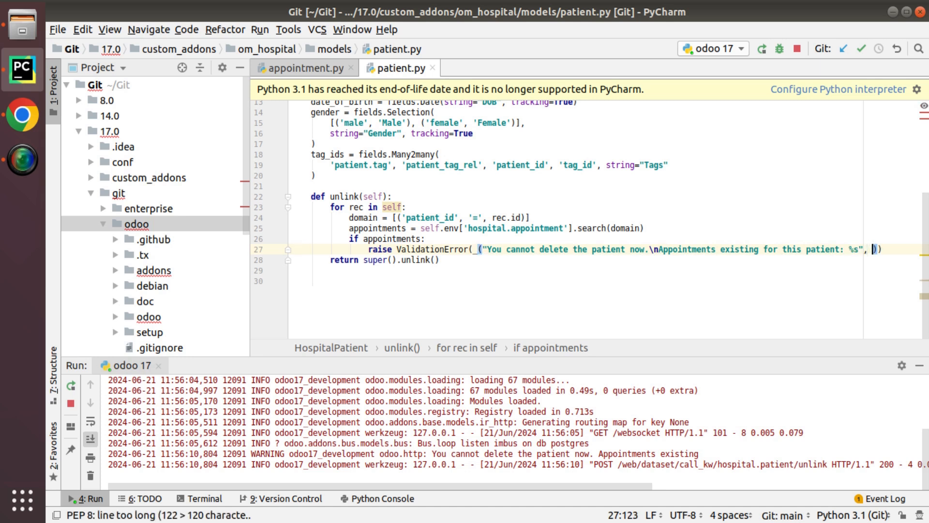
type("% re")
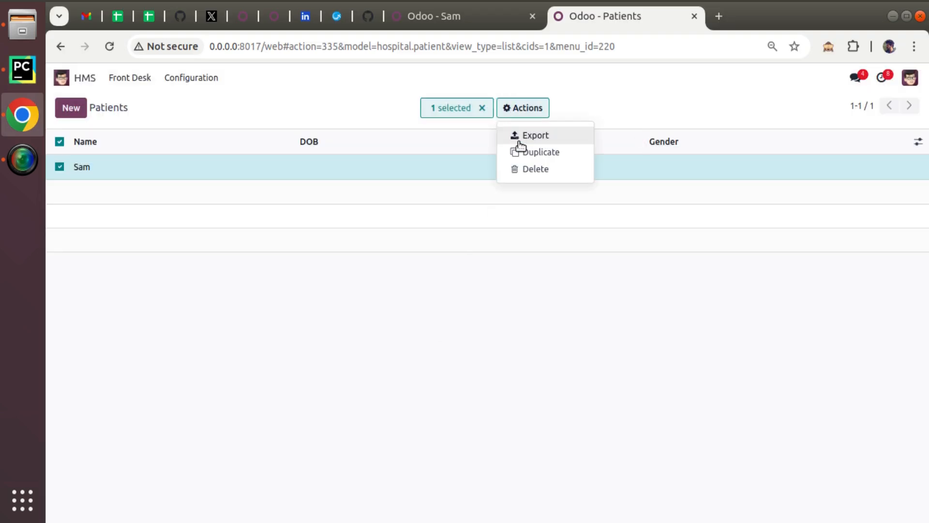
Delete Sam again, showing the two-line error 'Appointments existing for this patient: Sam'
left_click(535, 168)
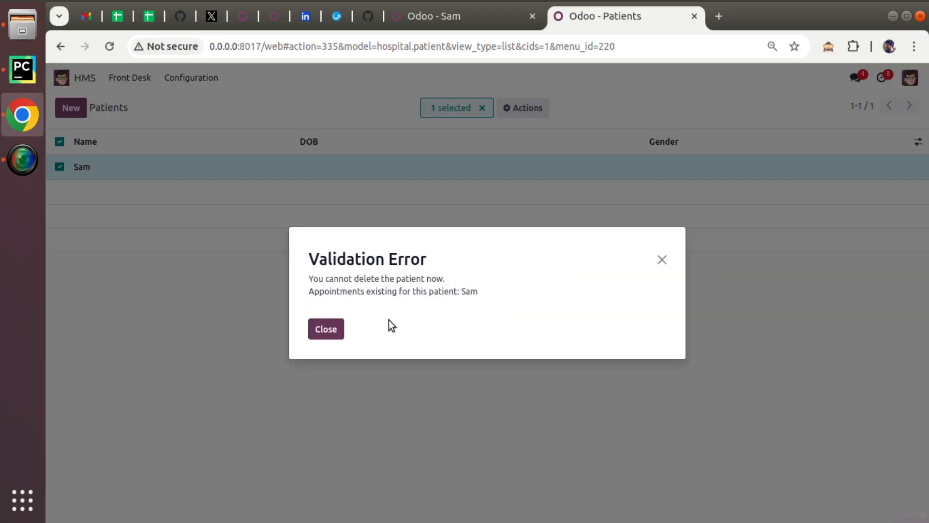
triple_click(375, 278)
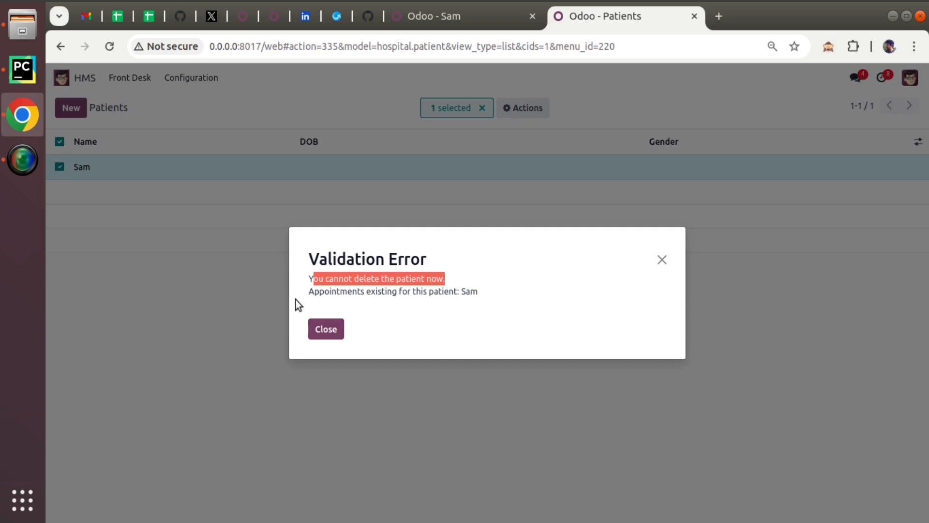
mouse_move(472, 292)
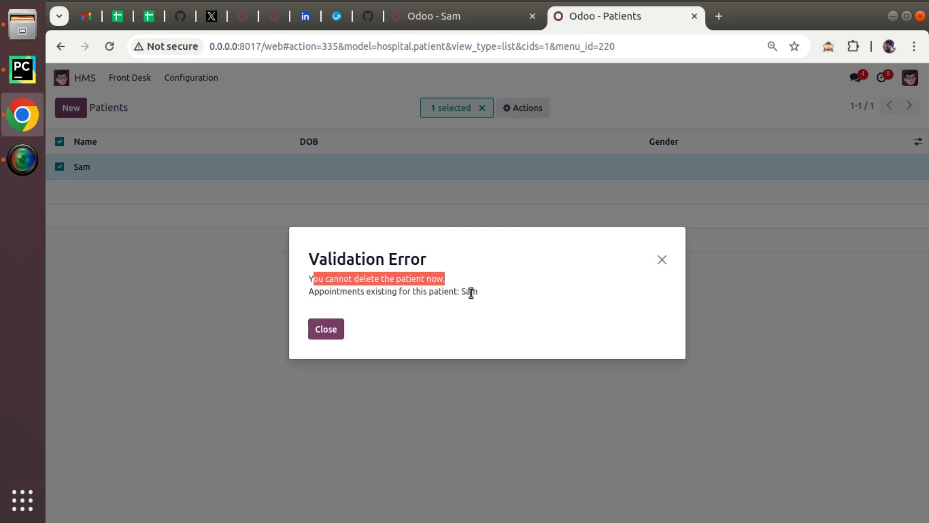
mouse_move(268, 173)
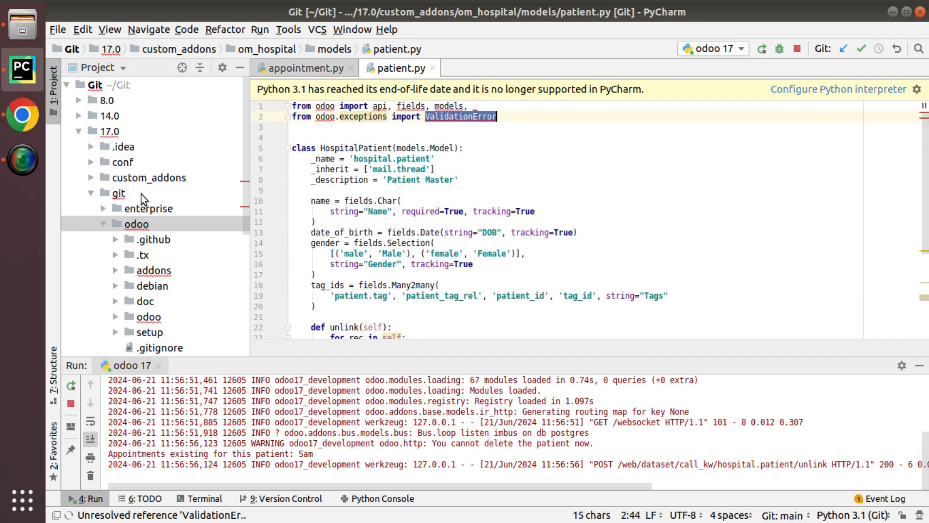
Change the raise in unlink of patient.py from ValidationError to UserError
right_click(118, 193)
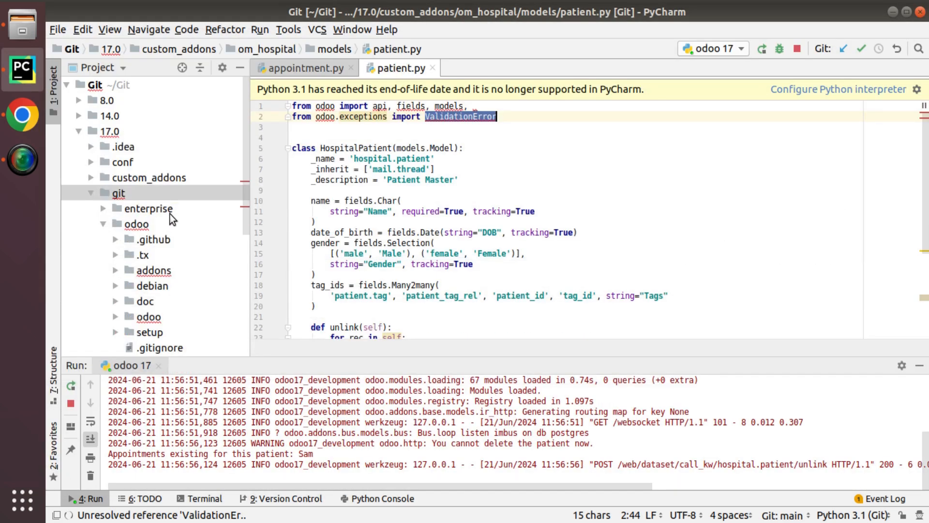
key("ctrl+shift+f")
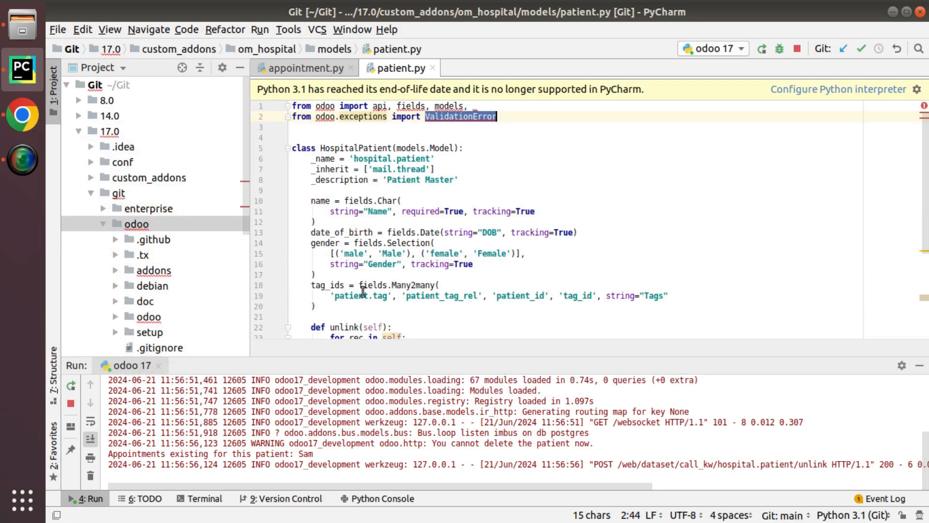
type("UserError")
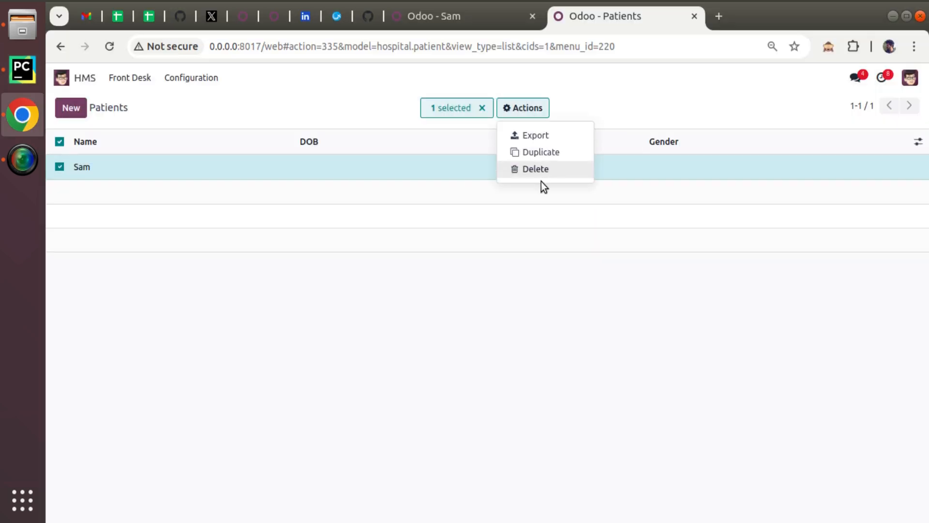
Delete patient Sam to get the Invalid Operation dialog with the two-line message
left_click(535, 169)
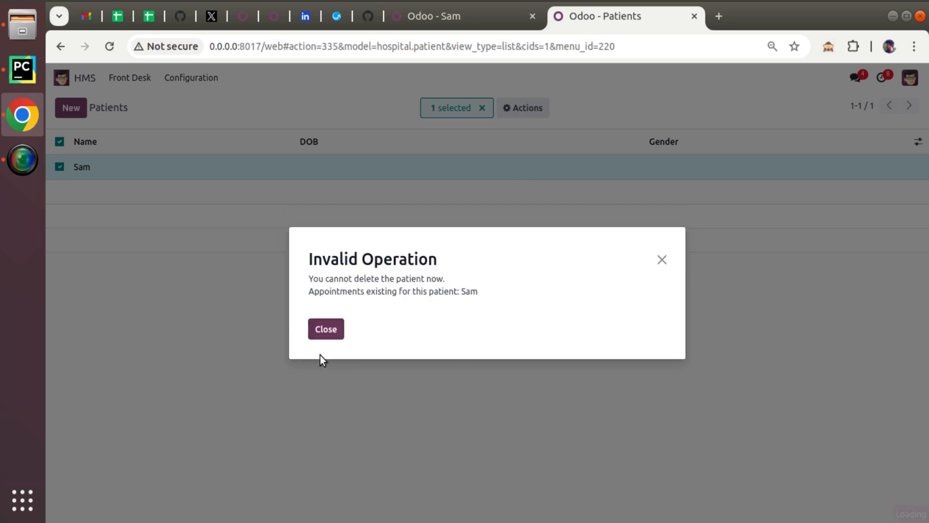
mouse_move(362, 260)
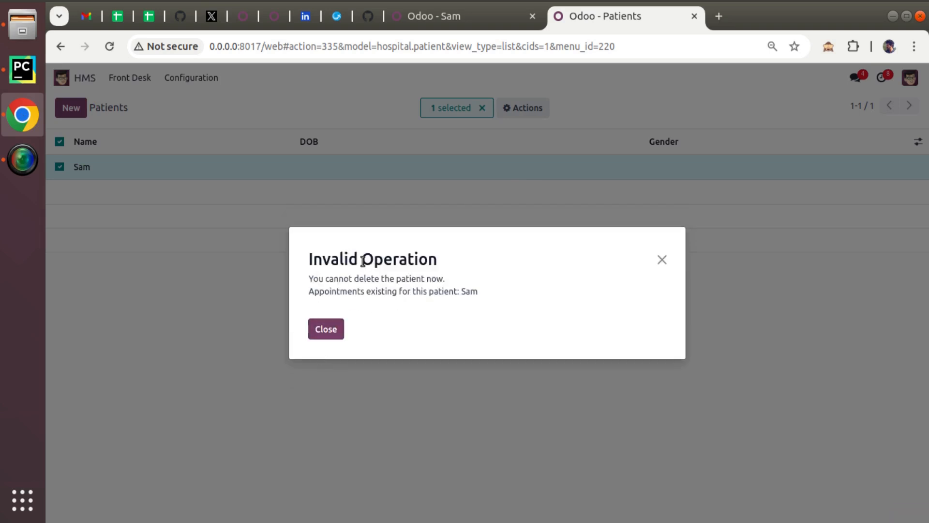
mouse_move(450, 262)
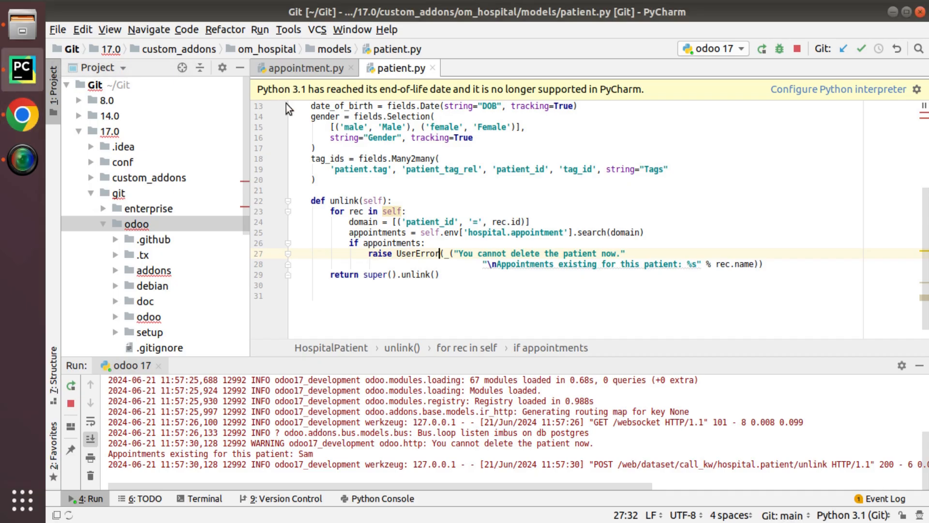
Rerun the Odoo server from the Run panel to load the UserError version of unlink
scroll("up", 3)
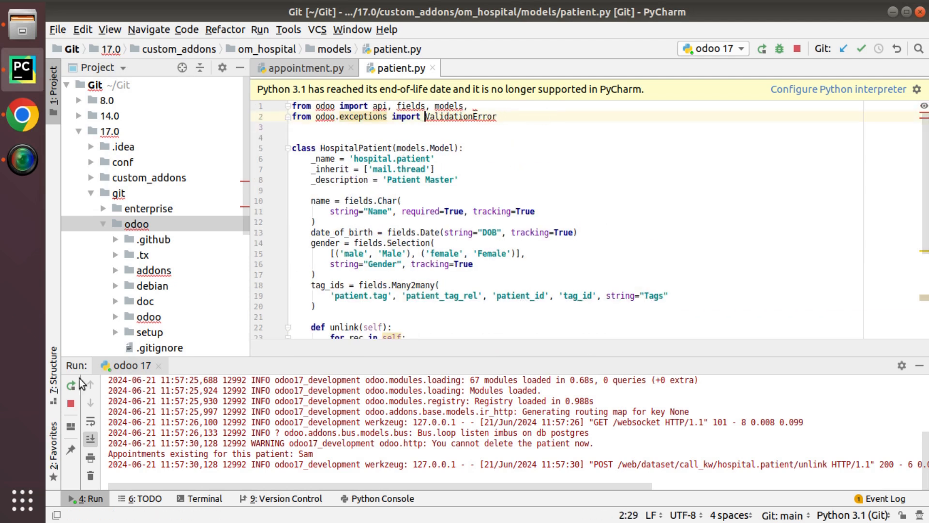
left_click(70, 385)
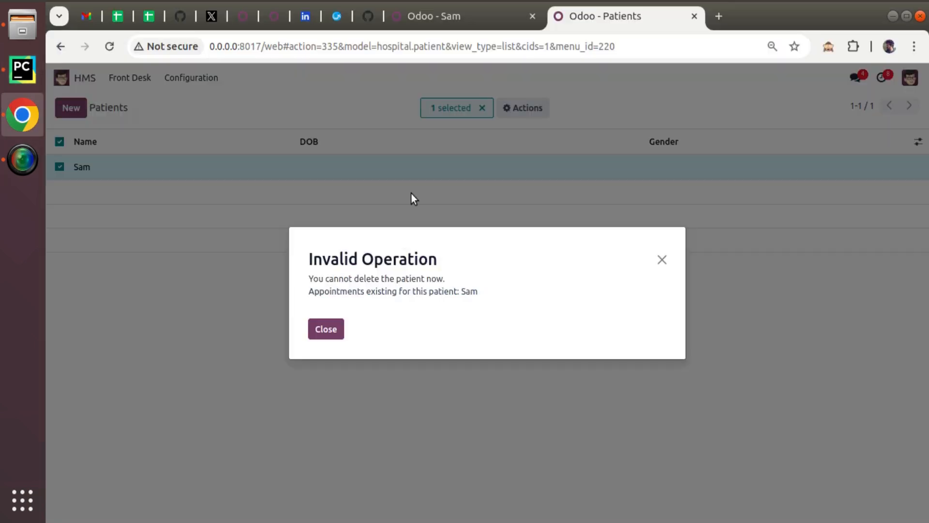
Delete Sam and confirm, producing a Validation Error with the two-line message naming Sam
left_click(325, 328)
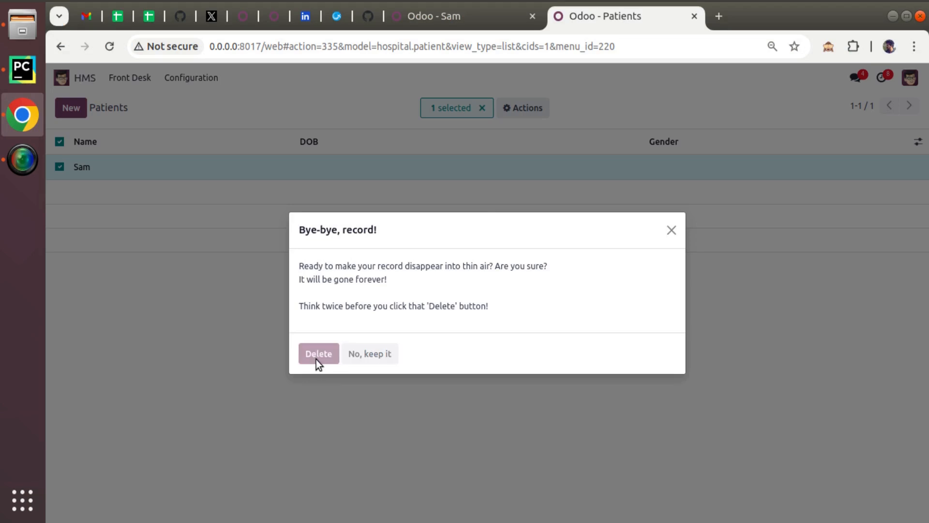
left_click(319, 354)
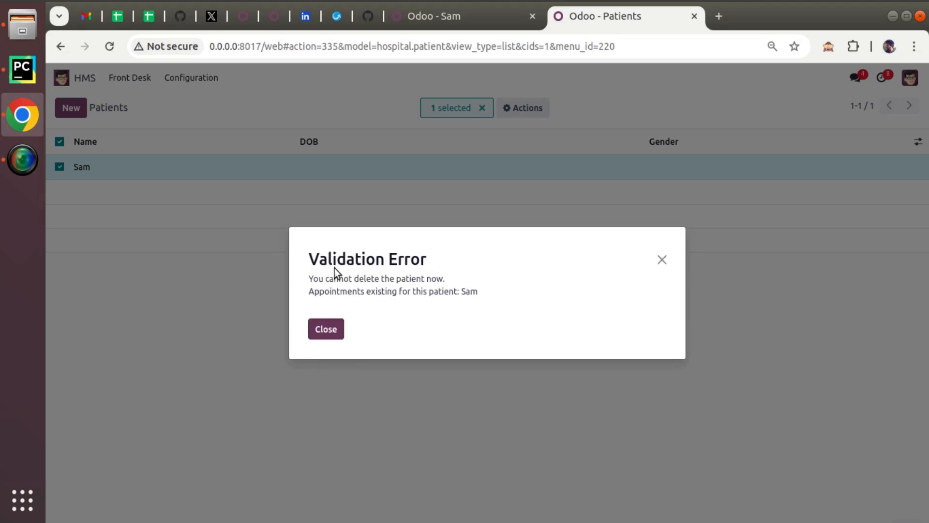